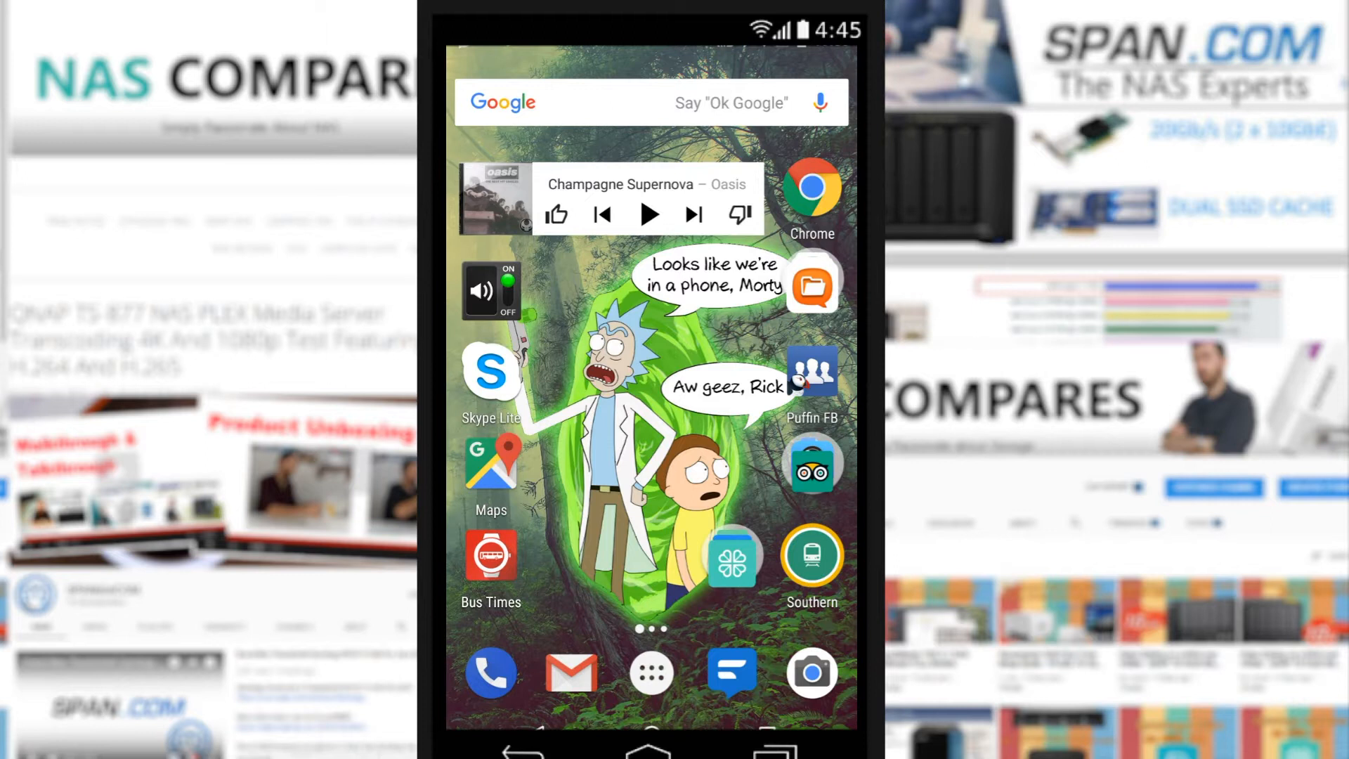
- Launch DS photo from the home screen to reach its pre-filled login form
click(732, 557)
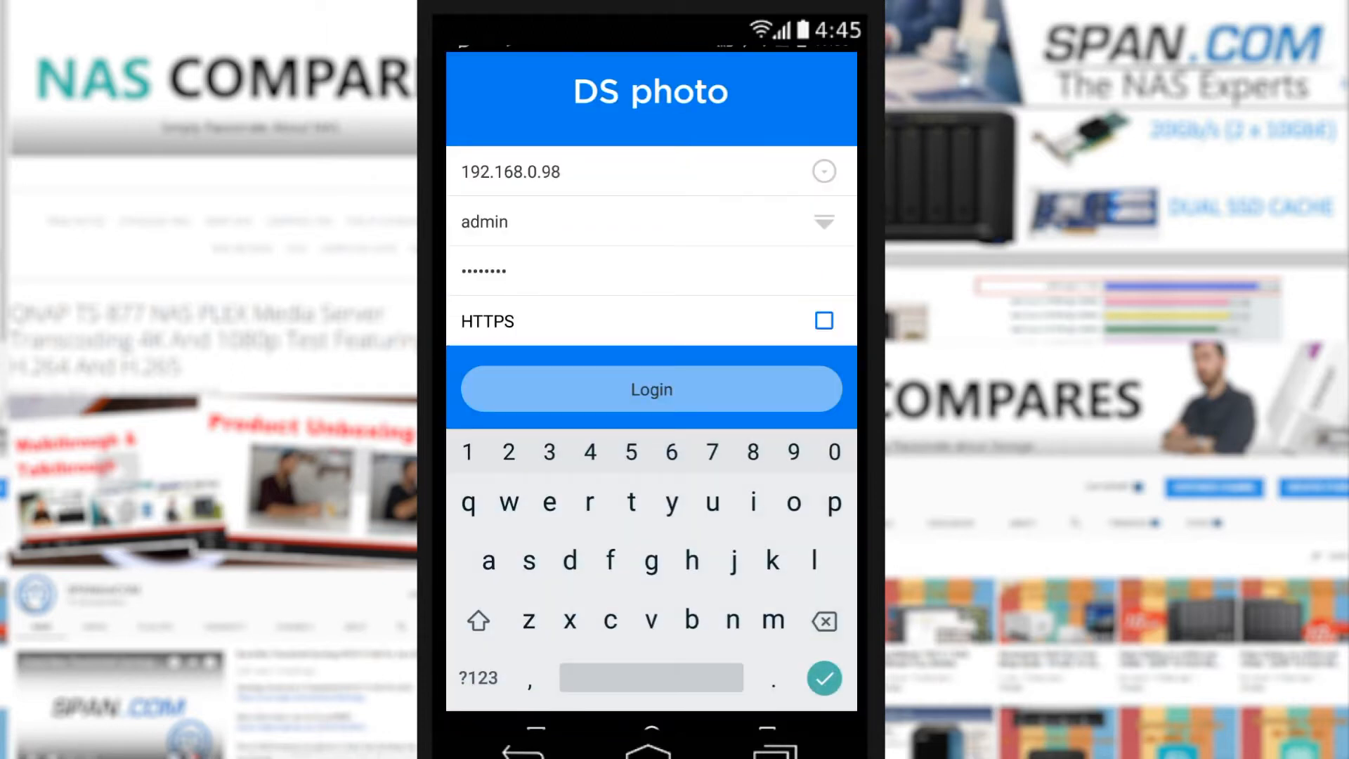
- Log in to the NAS, showing albums like 30th Party, BBQ Party and Dec 2015
click(651, 389)
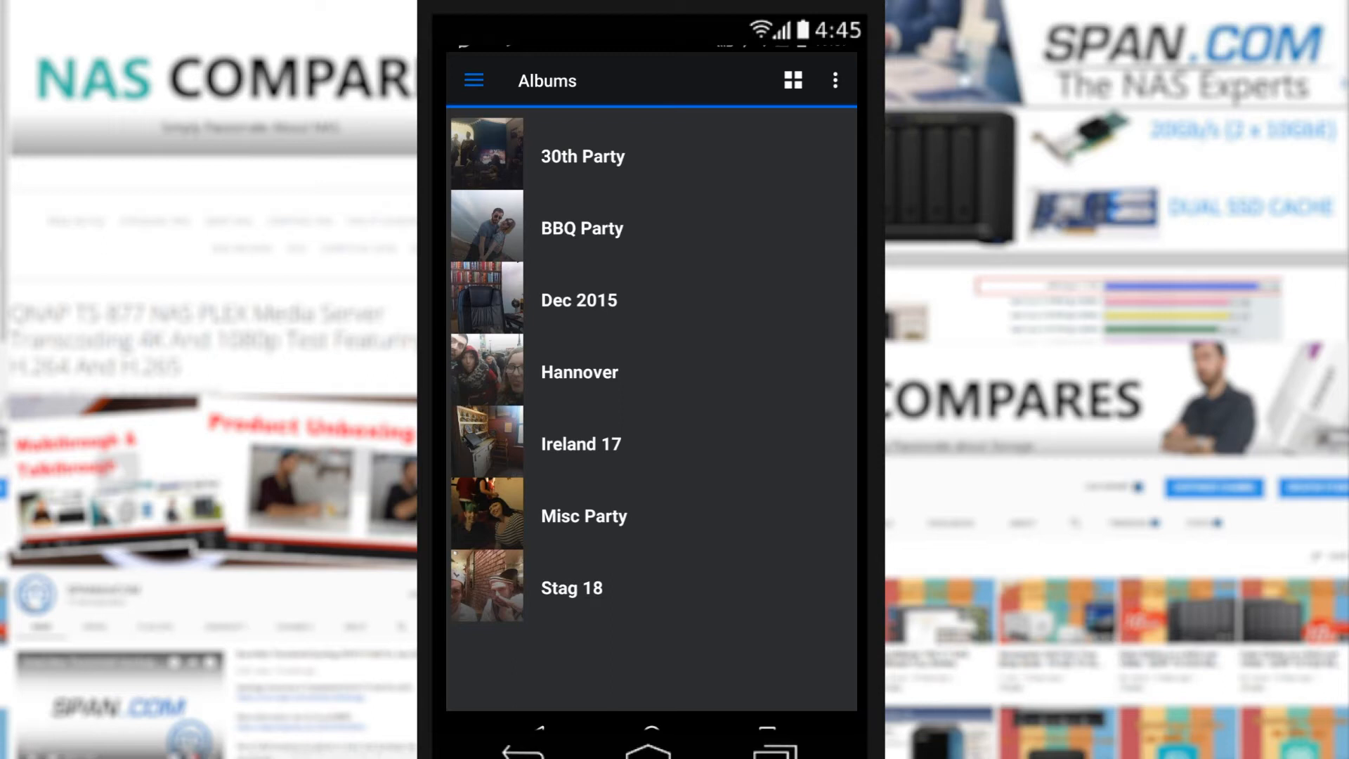
- Glance at the view mode options, dismiss them, and bring up the navigation drawer
click(833, 80)
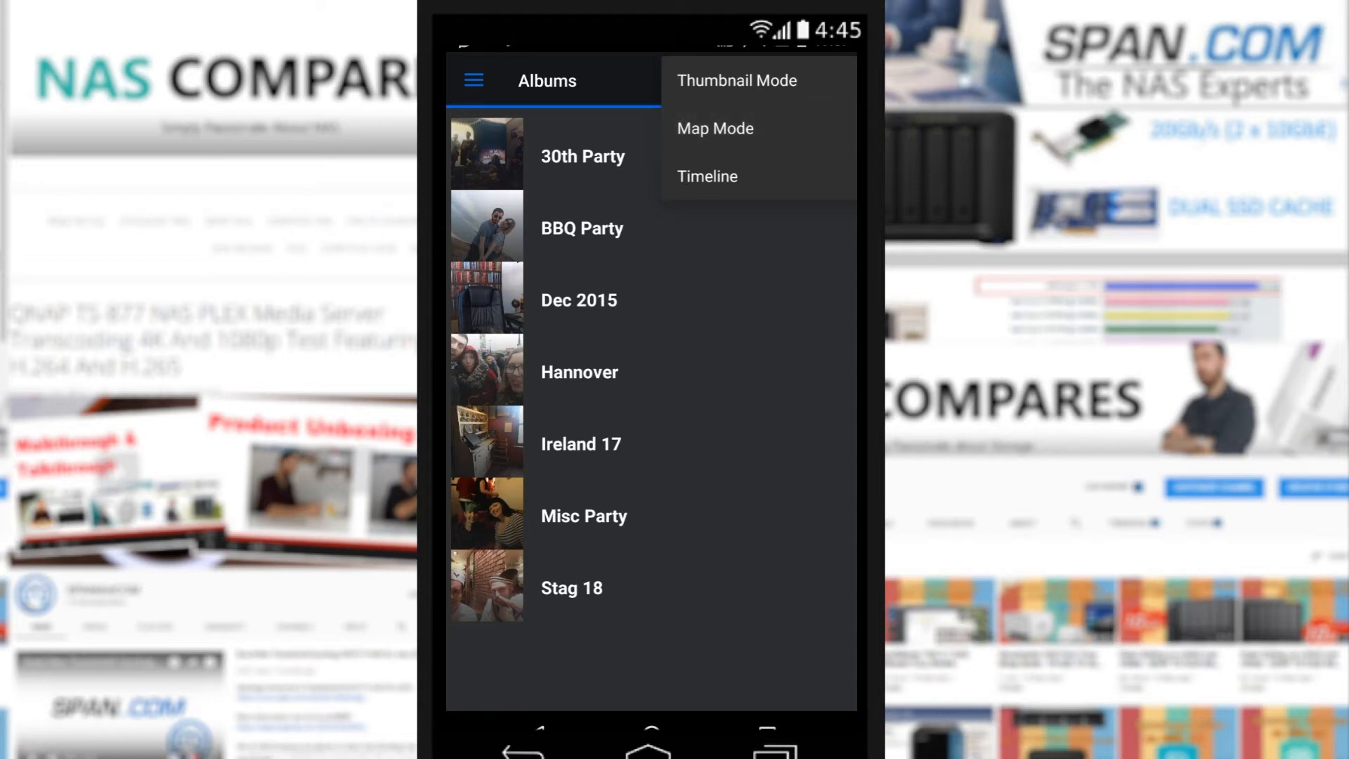
click(714, 127)
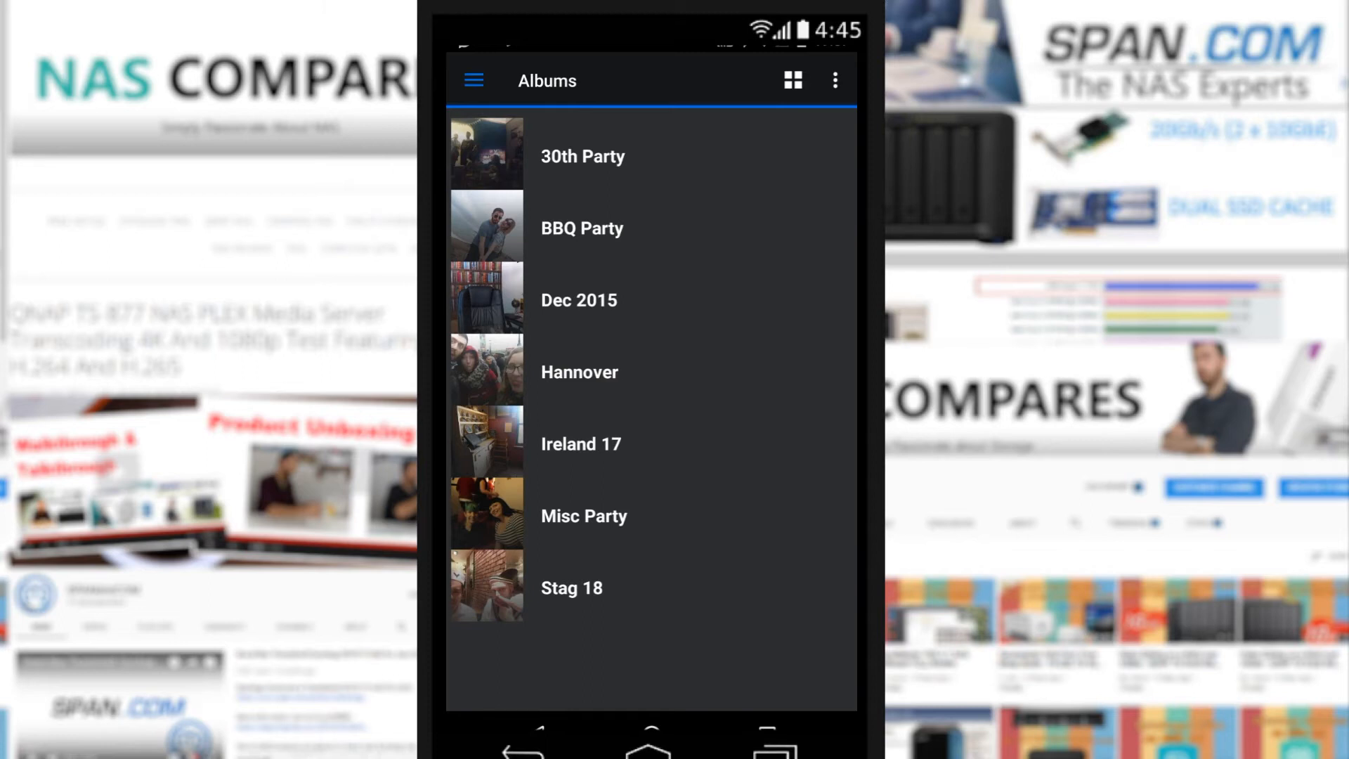
click(472, 80)
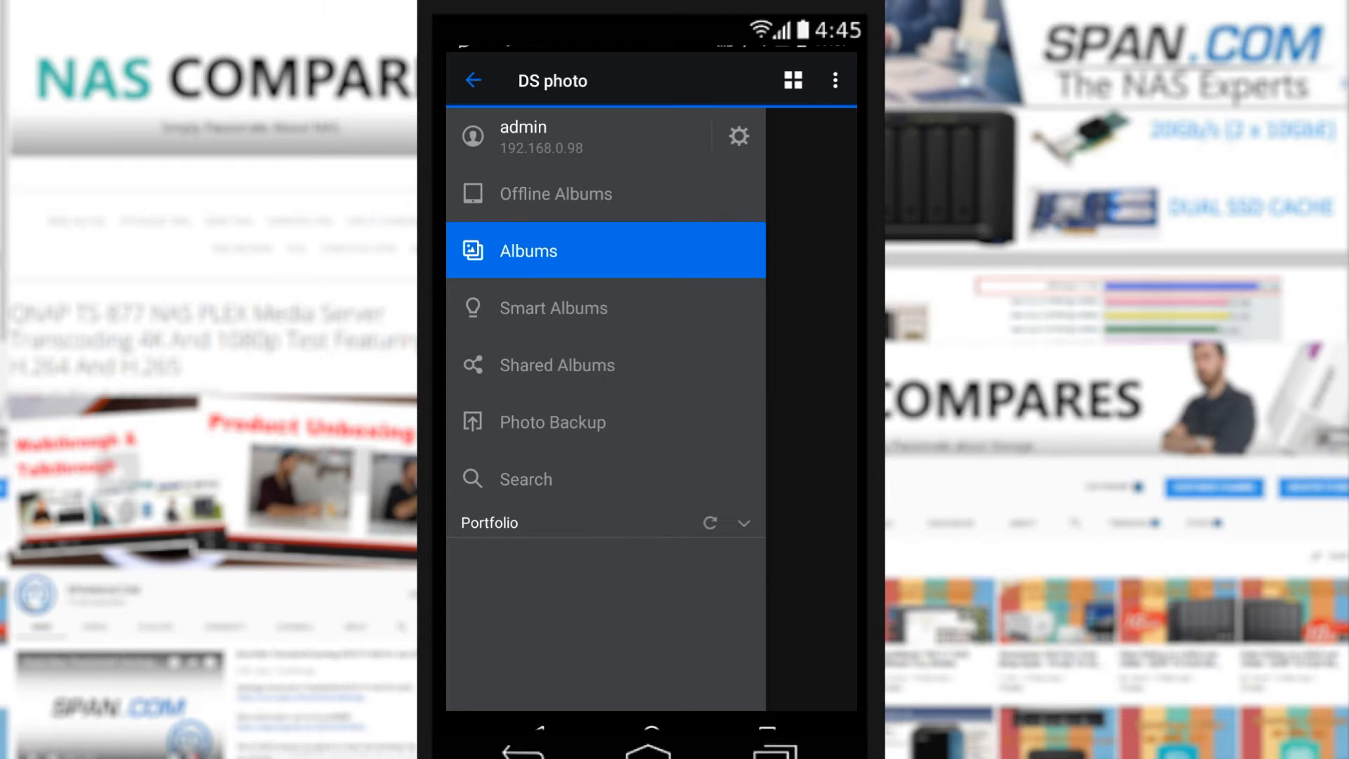
- Check the empty Offline and Smart Albums and Shared Albums, then go to Photo Backup
click(555, 194)
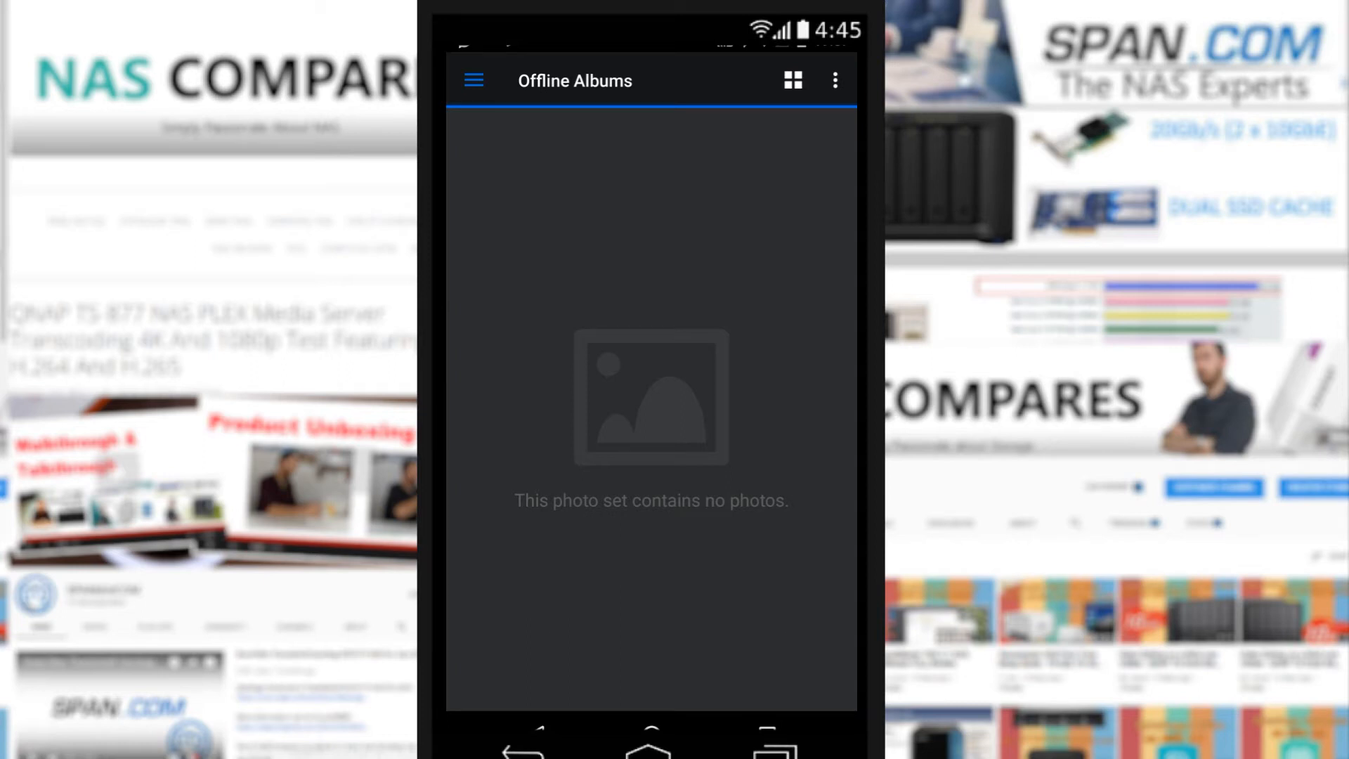
click(472, 81)
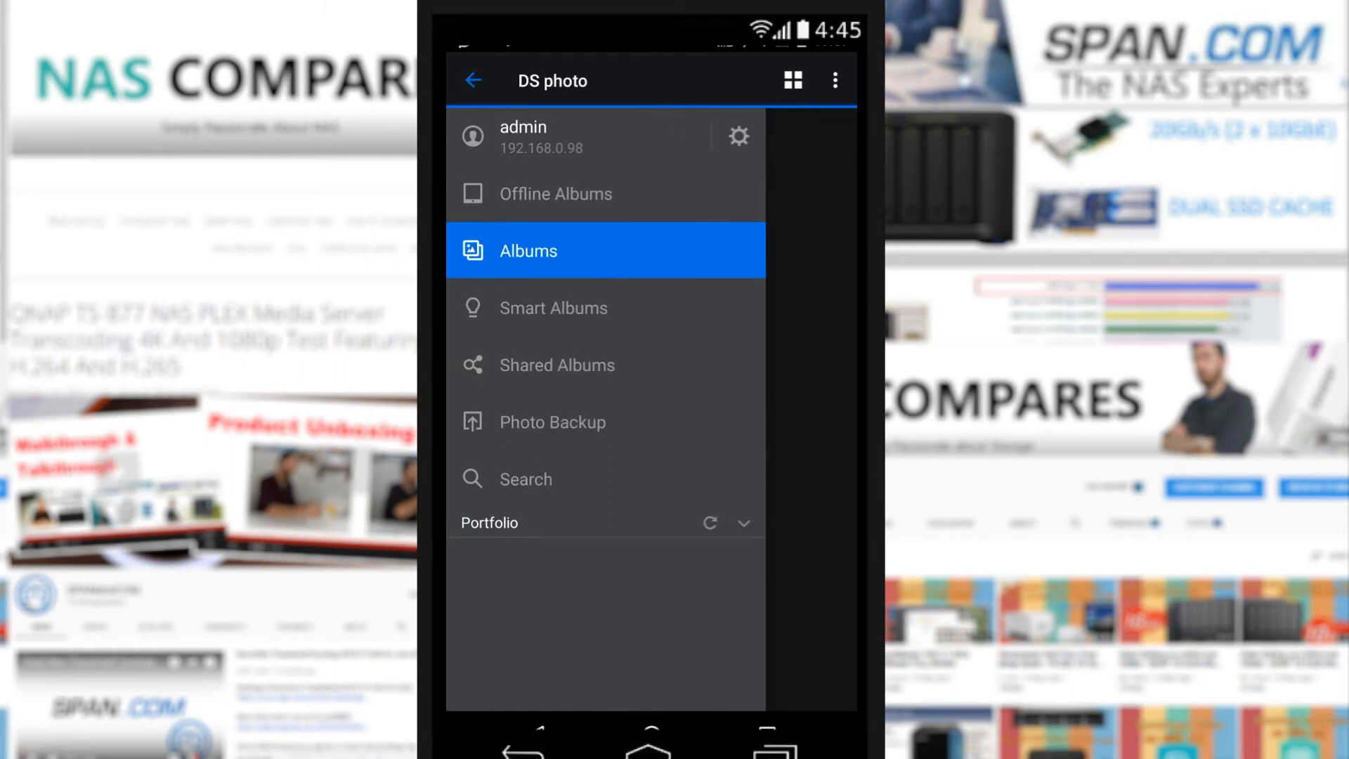
click(554, 307)
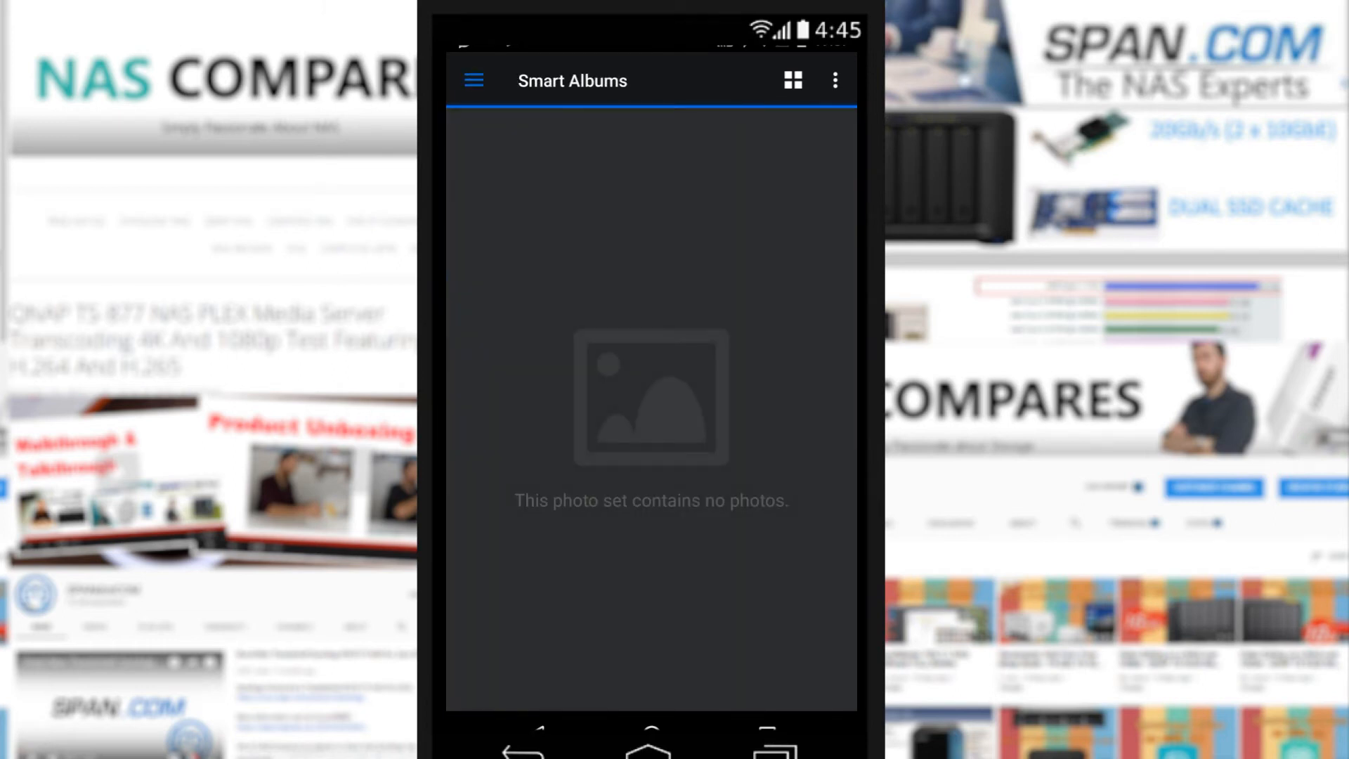
click(832, 80)
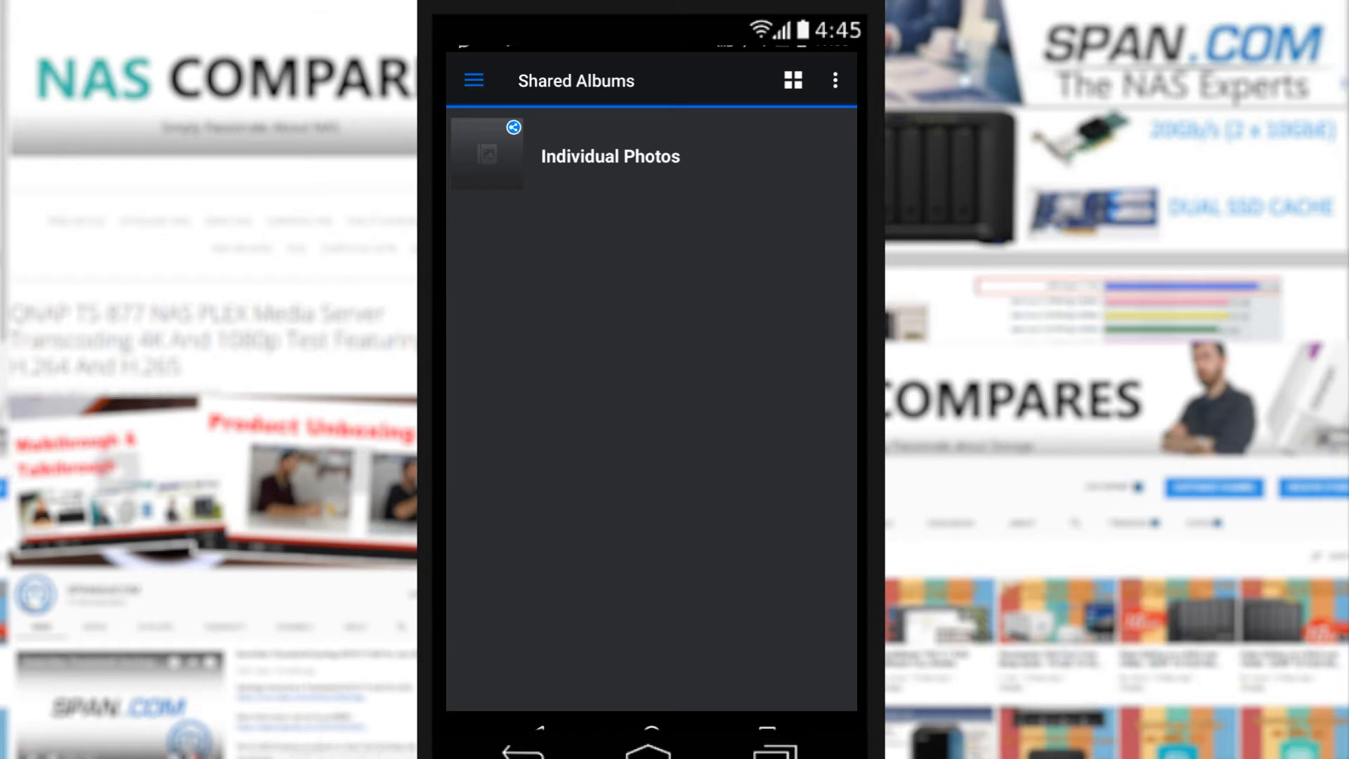
click(472, 80)
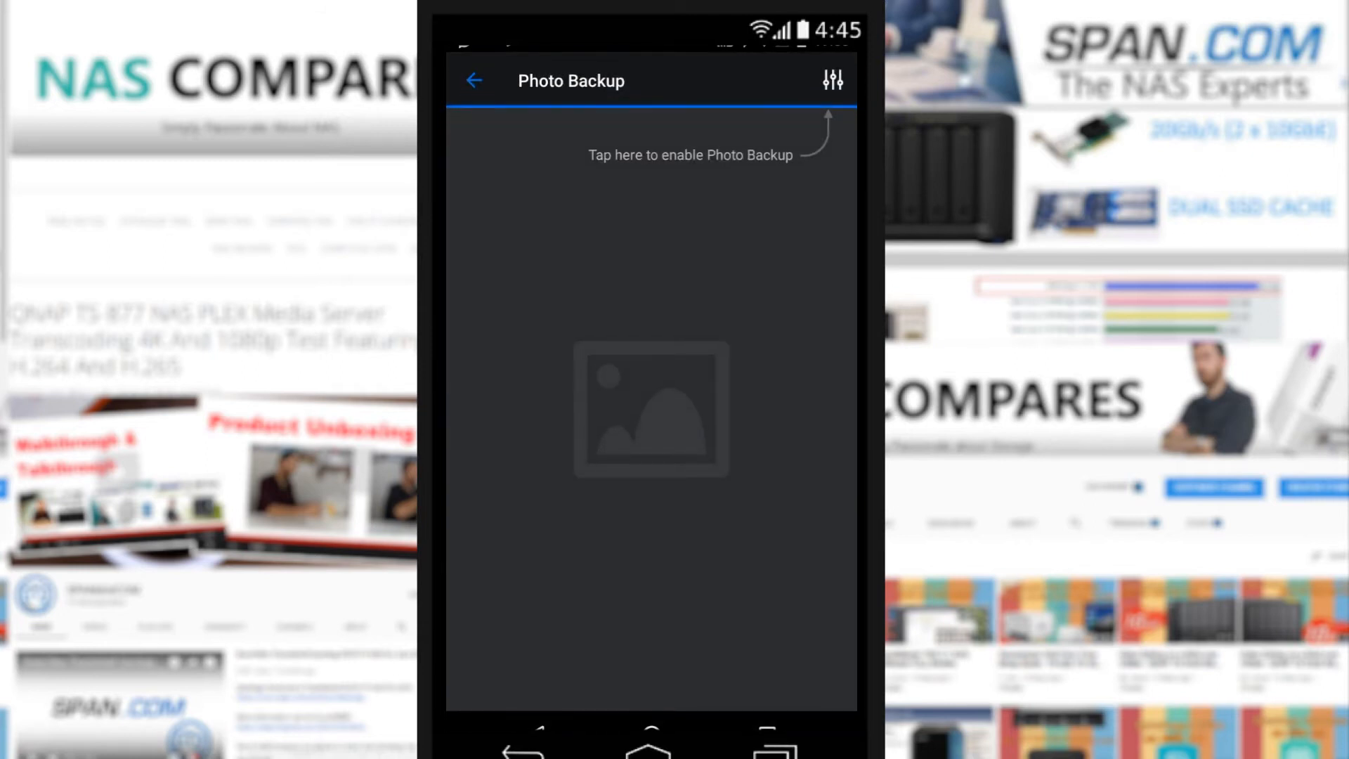
- Enable Photo Backup, restore previous login settings, and proceed to creating an upload album
click(831, 80)
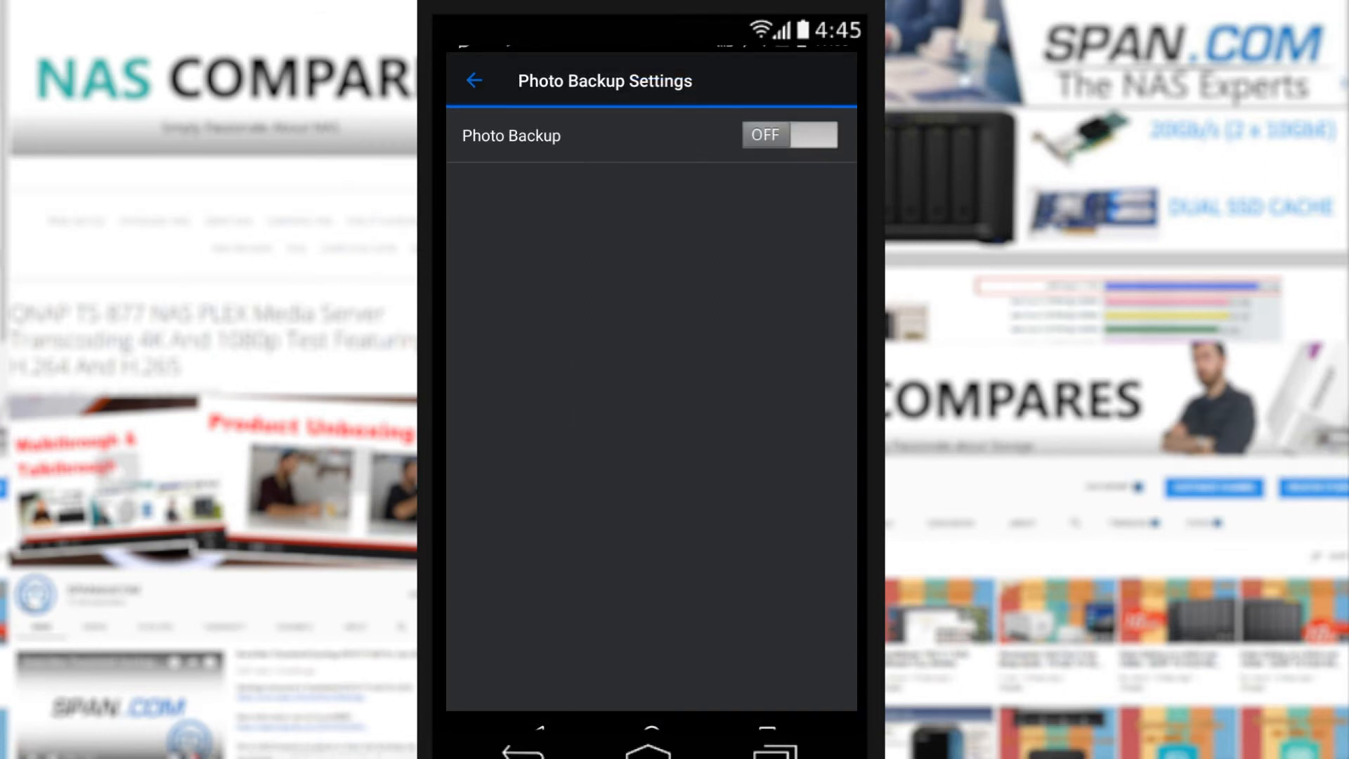
click(787, 134)
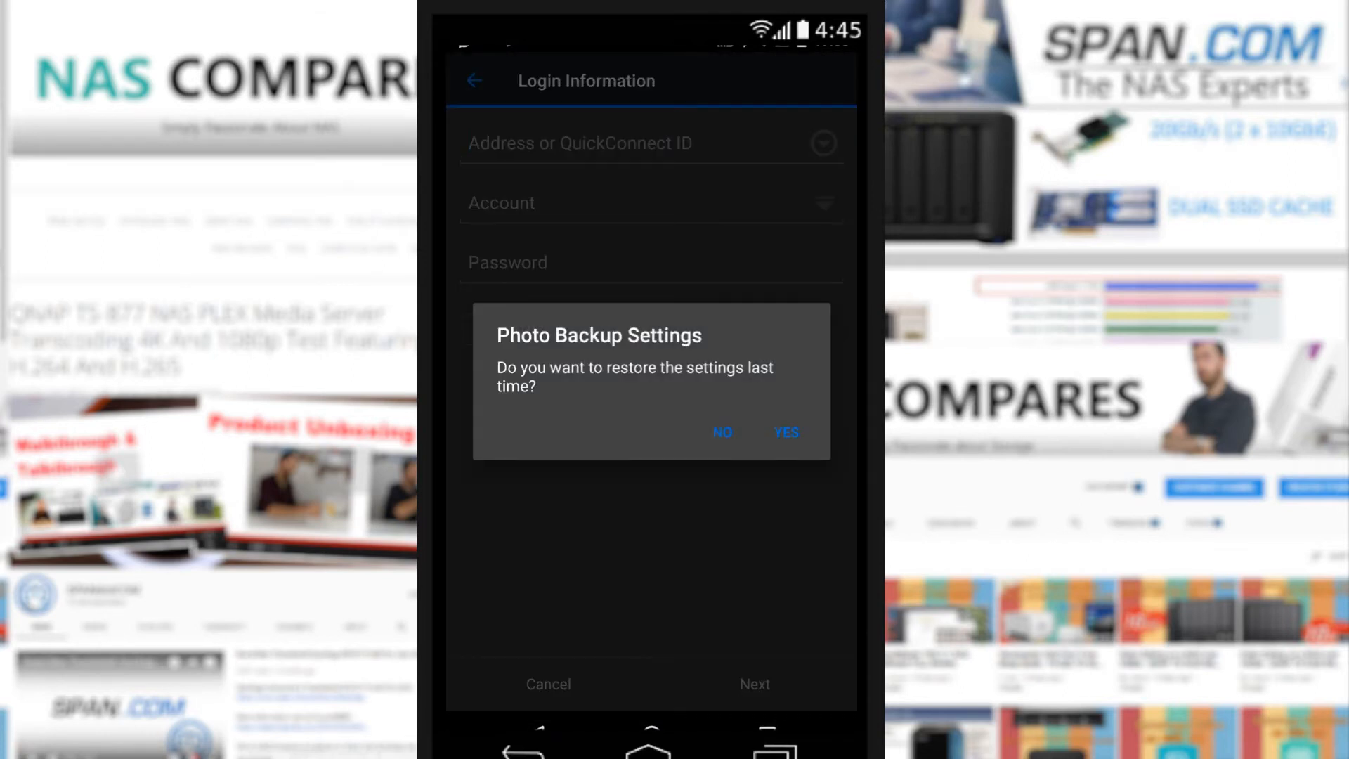
click(785, 432)
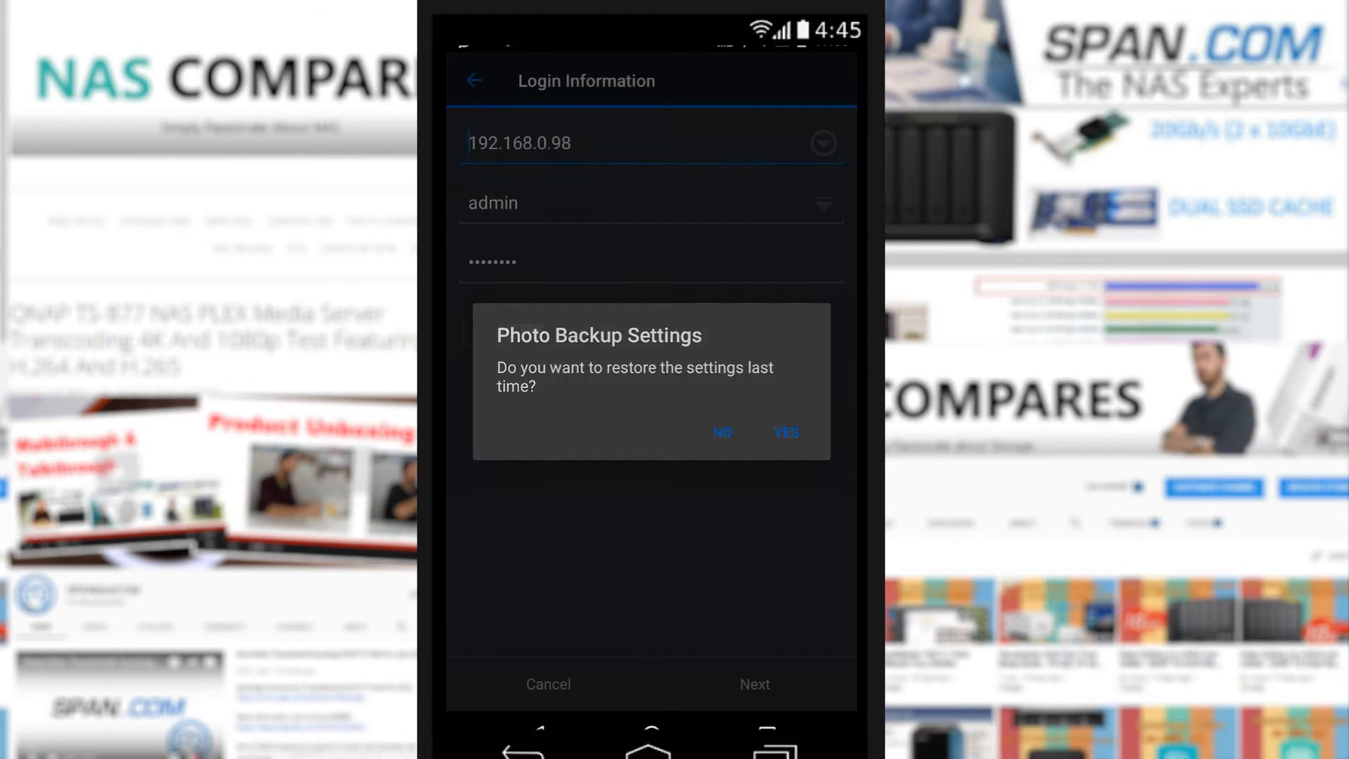
click(784, 433)
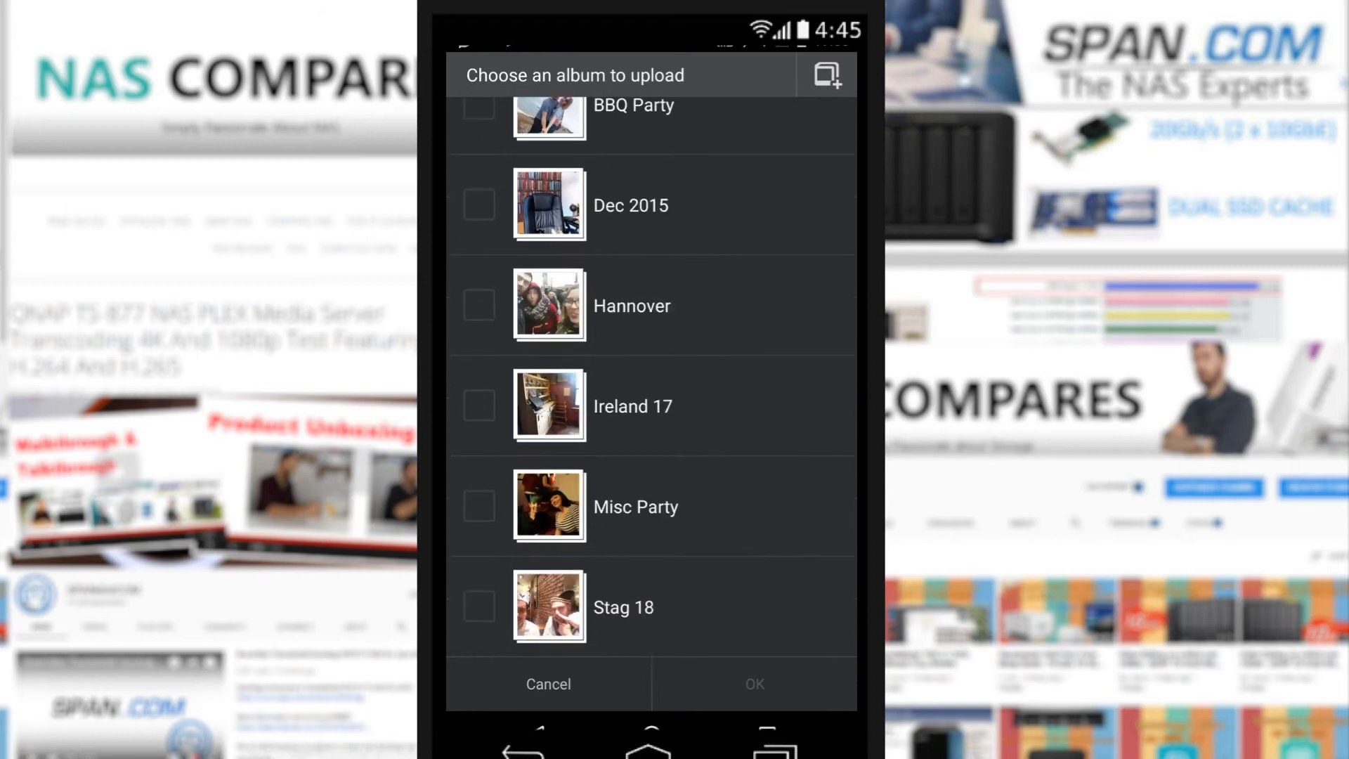
click(824, 73)
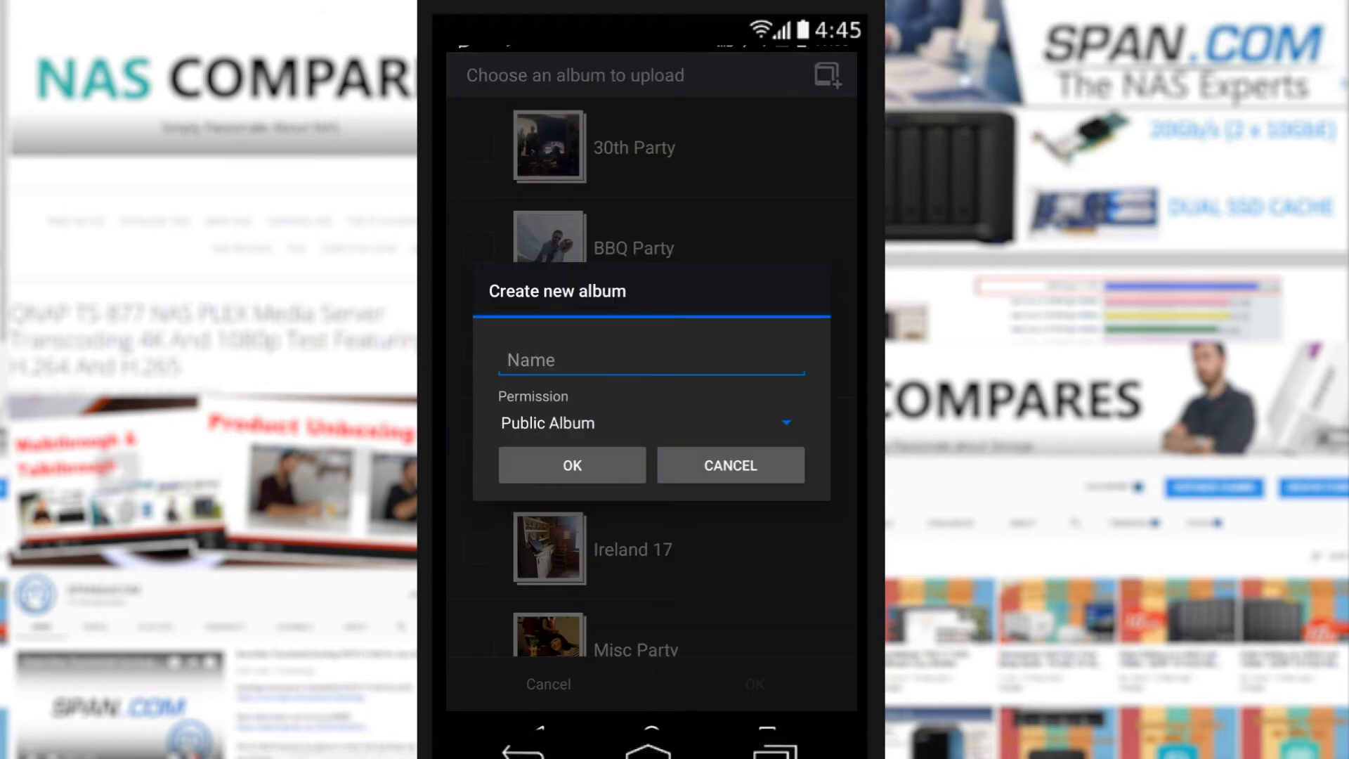
- Create the upload album 'mobile' and opt for custom backup folders
text(mobile)
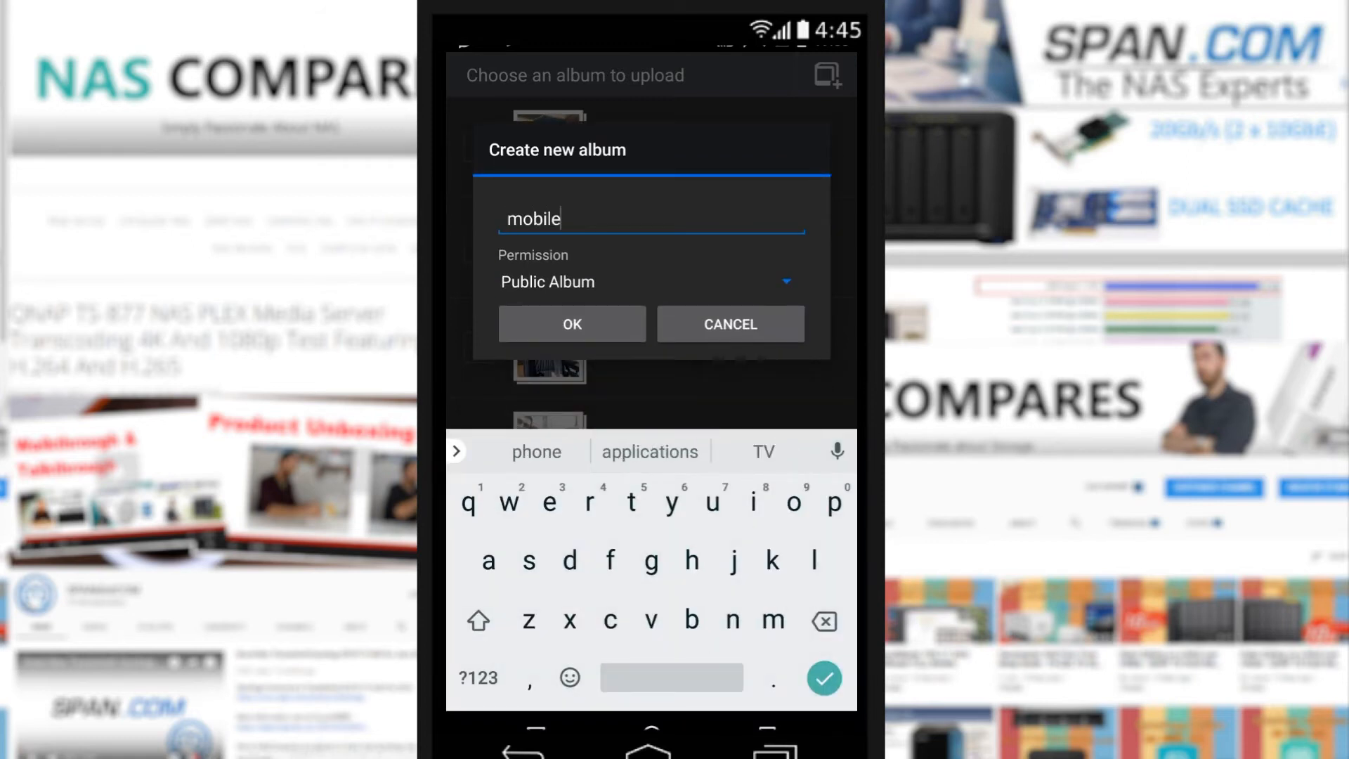
click(571, 324)
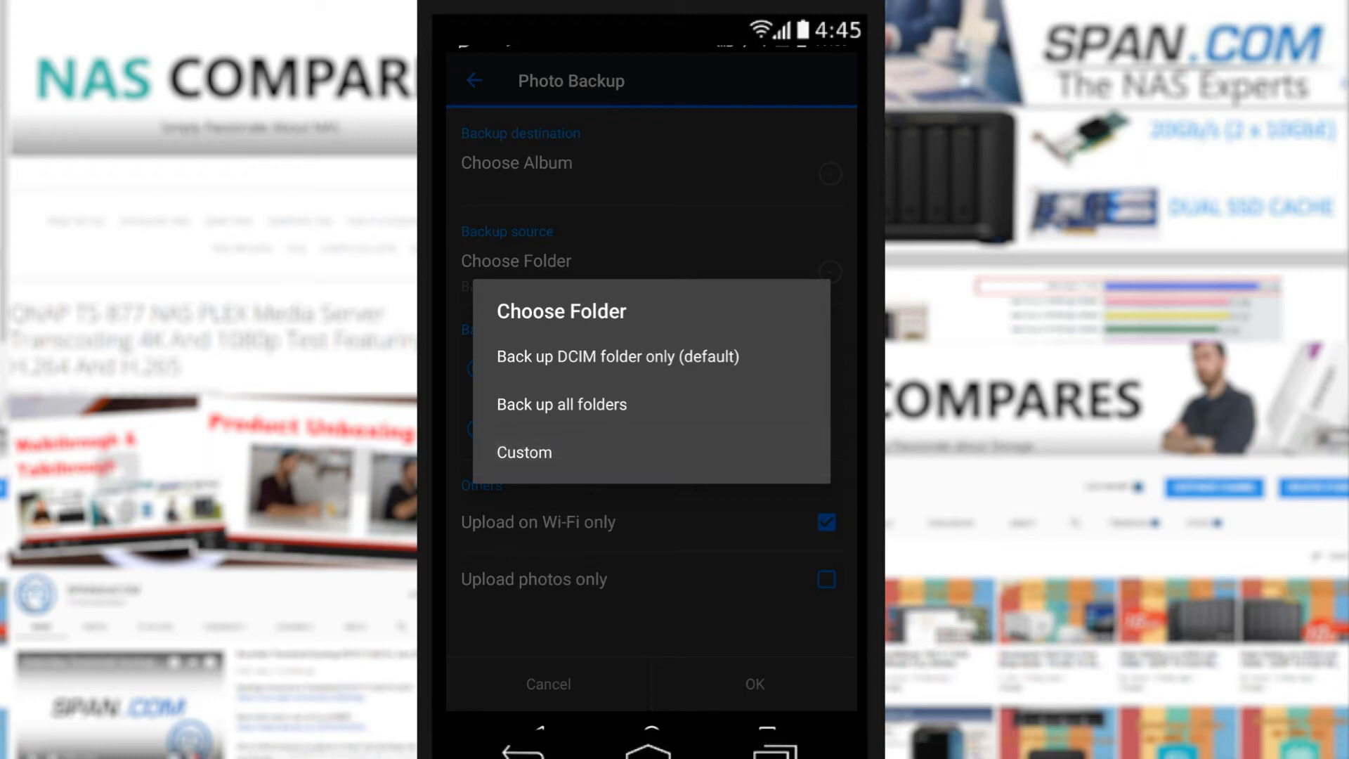
click(524, 452)
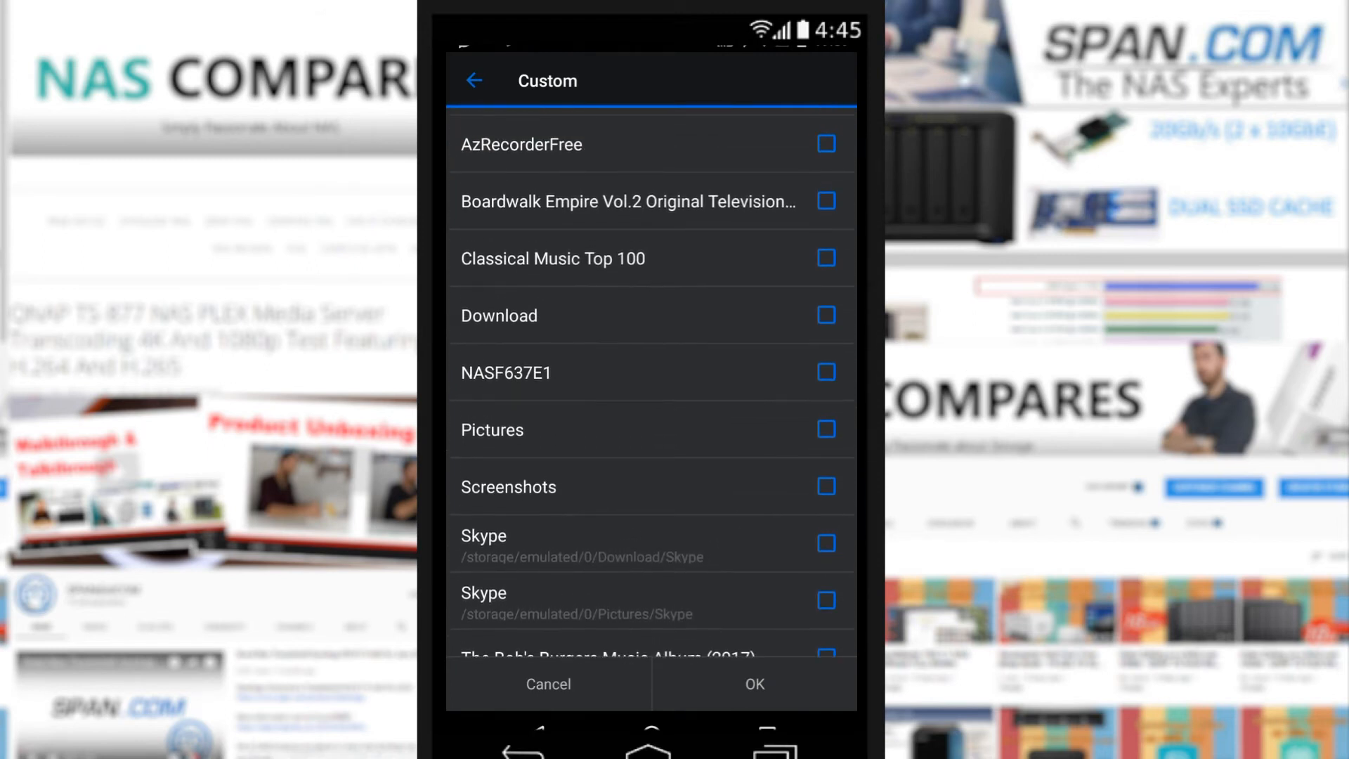
- Use the Pictures folder as the backup source and pick backing up all existing photos
click(826, 429)
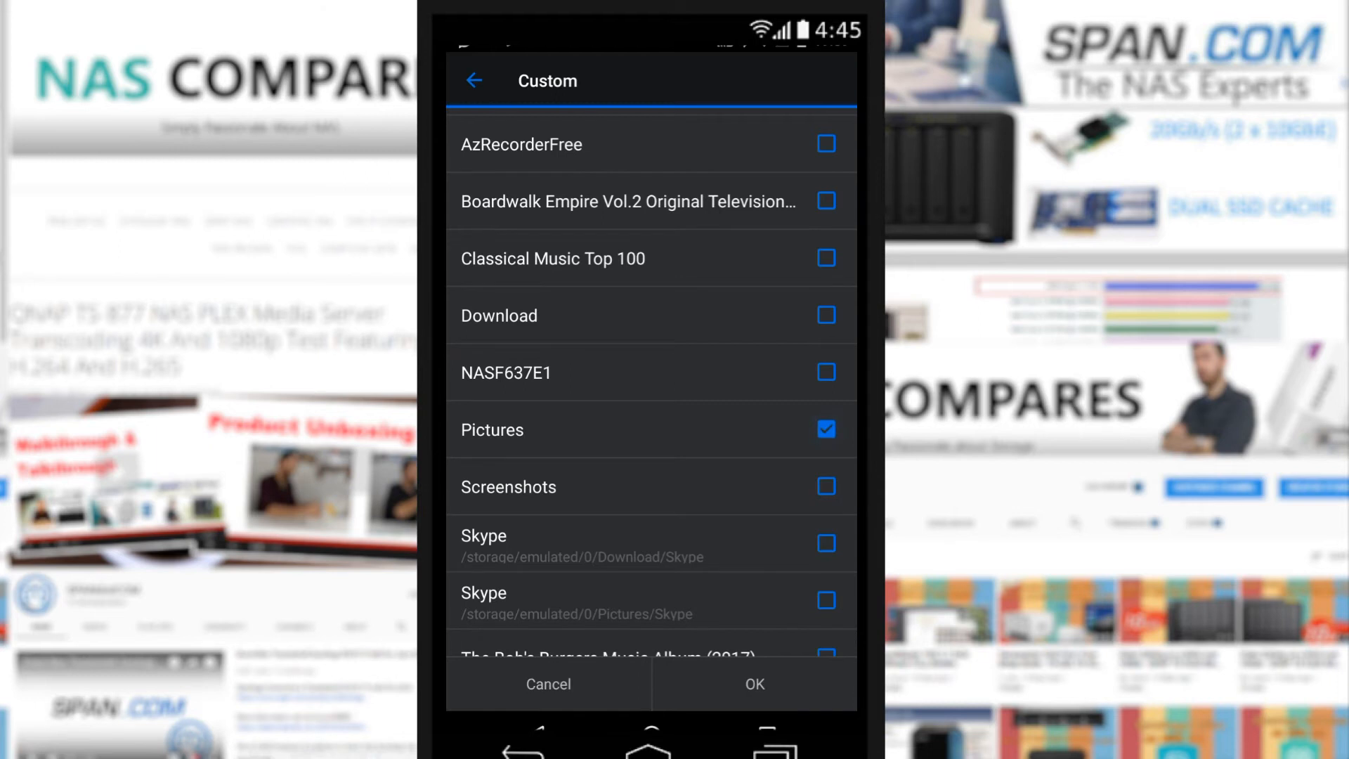
click(750, 684)
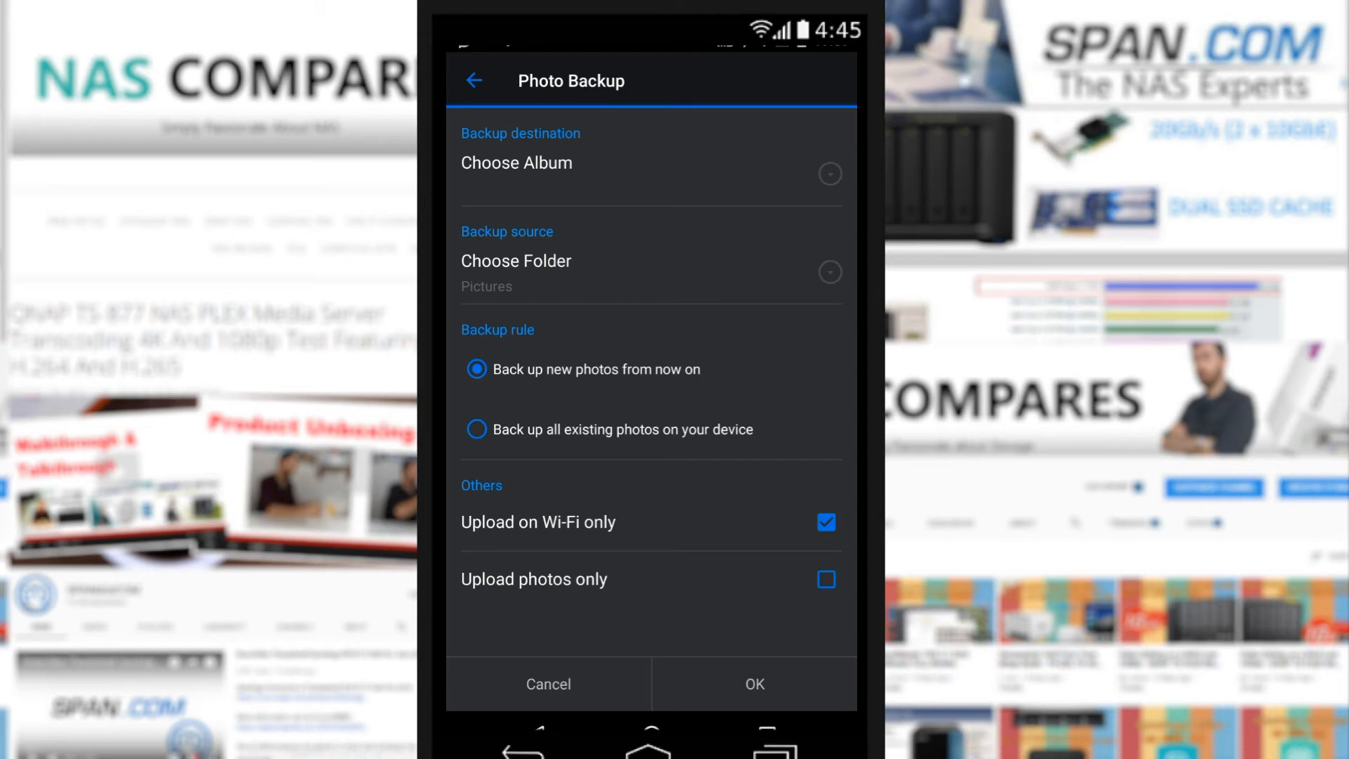
click(476, 429)
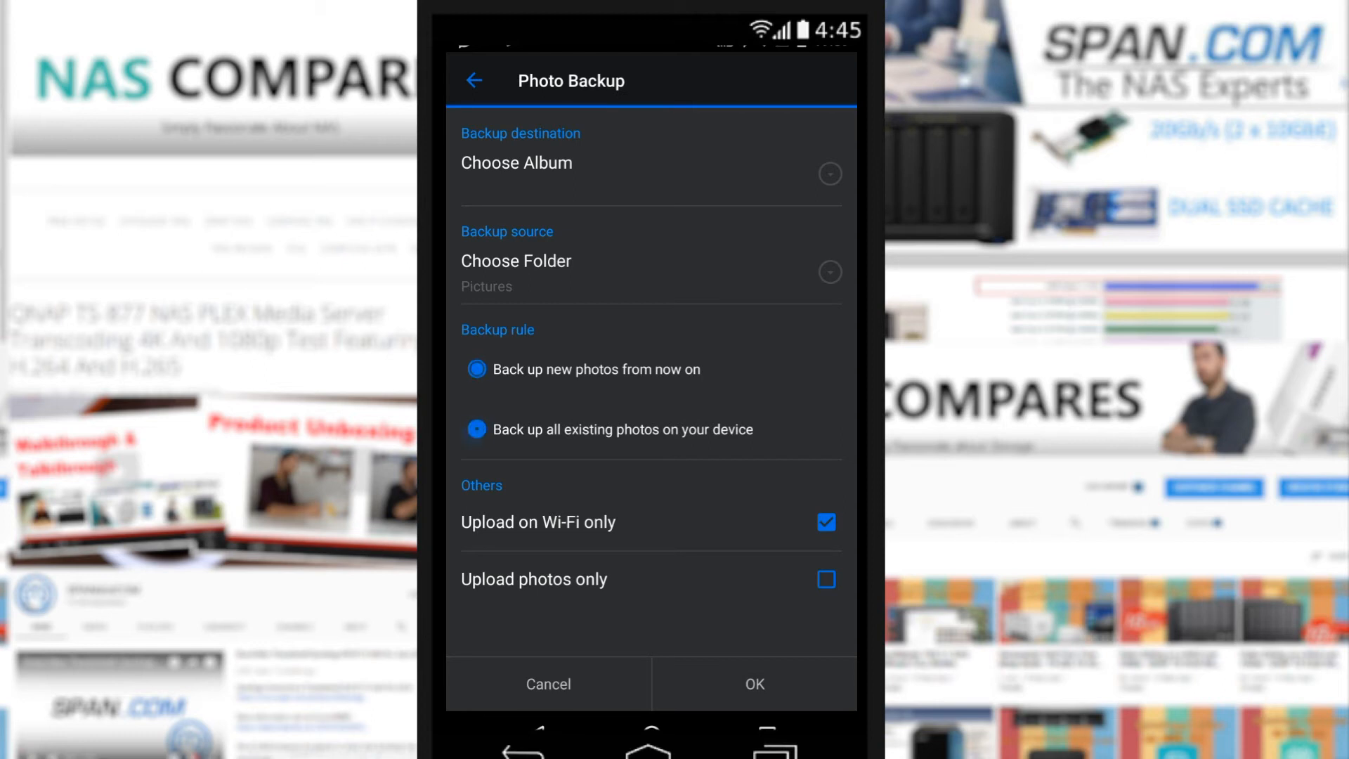
- Save backup settings to upload all existing photos, photos only
click(476, 429)
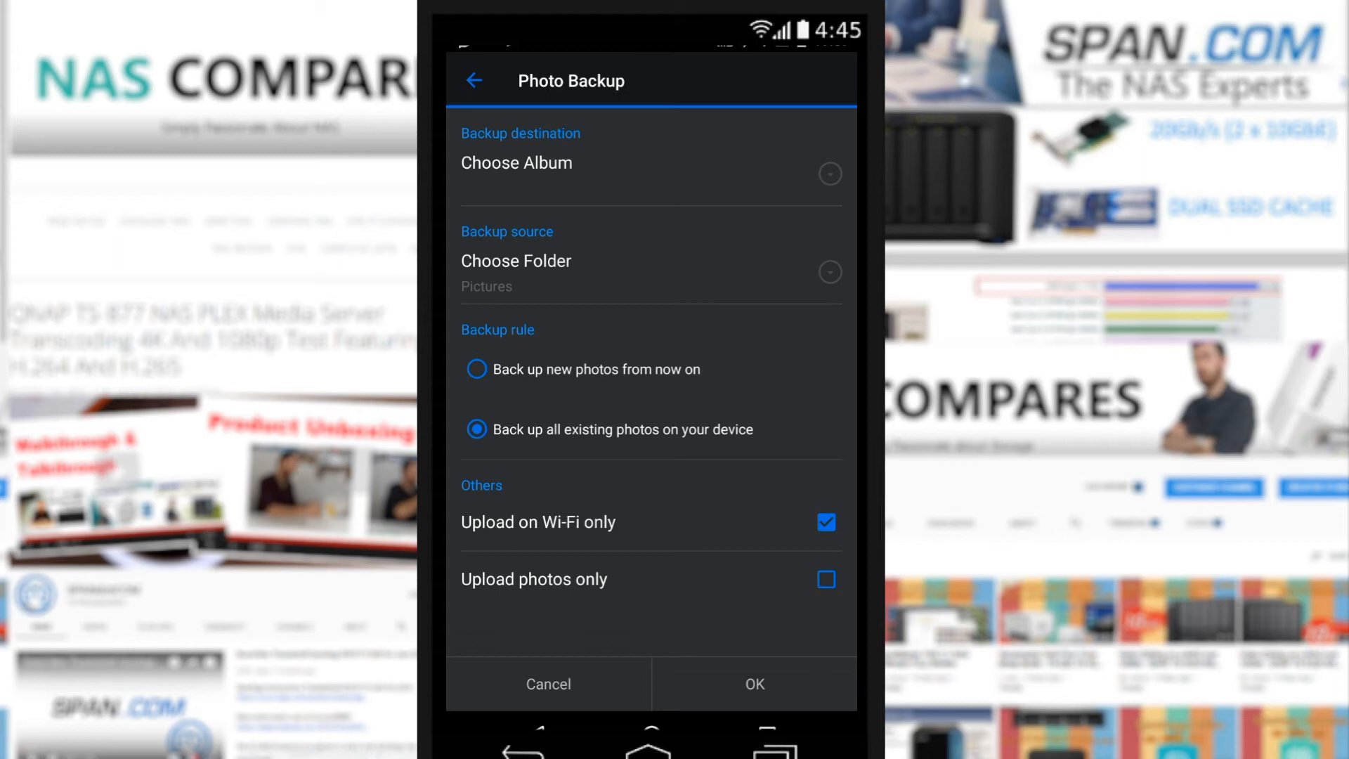
click(824, 579)
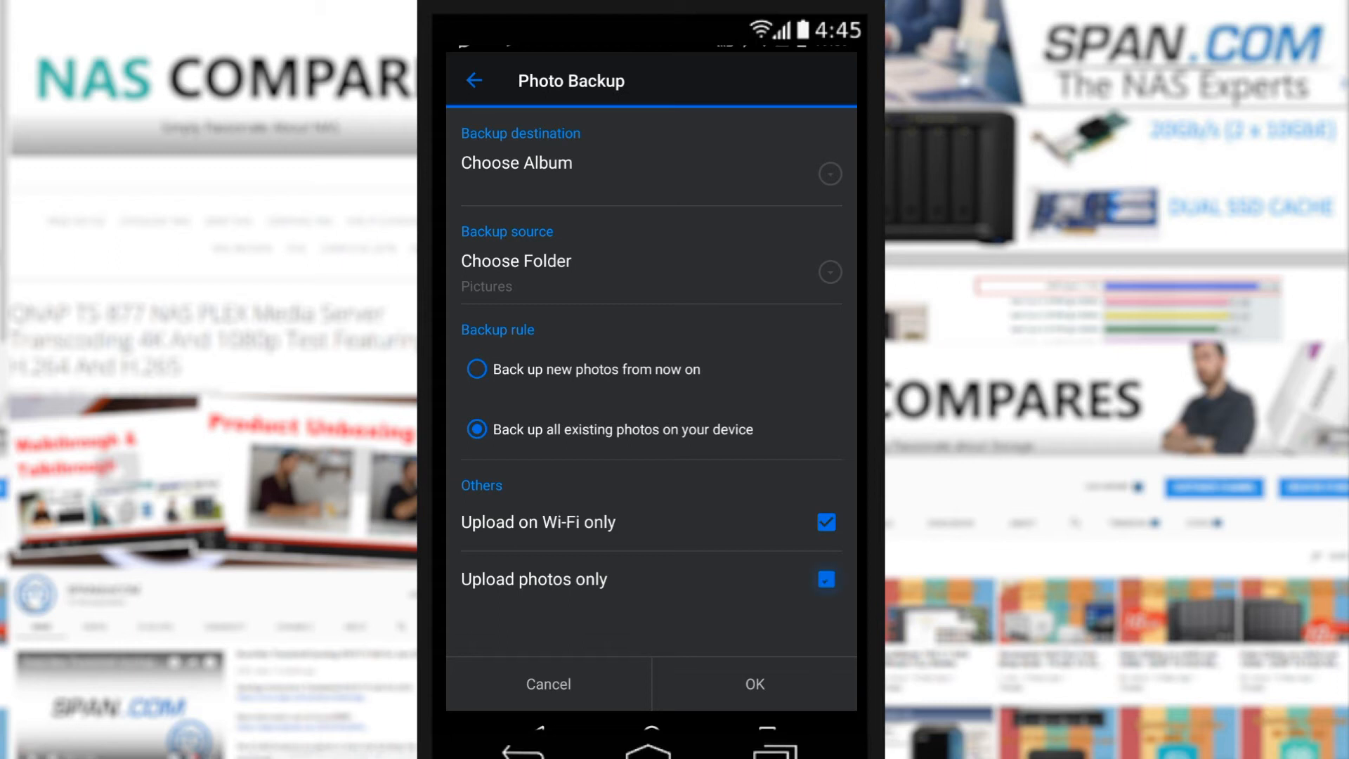
click(824, 578)
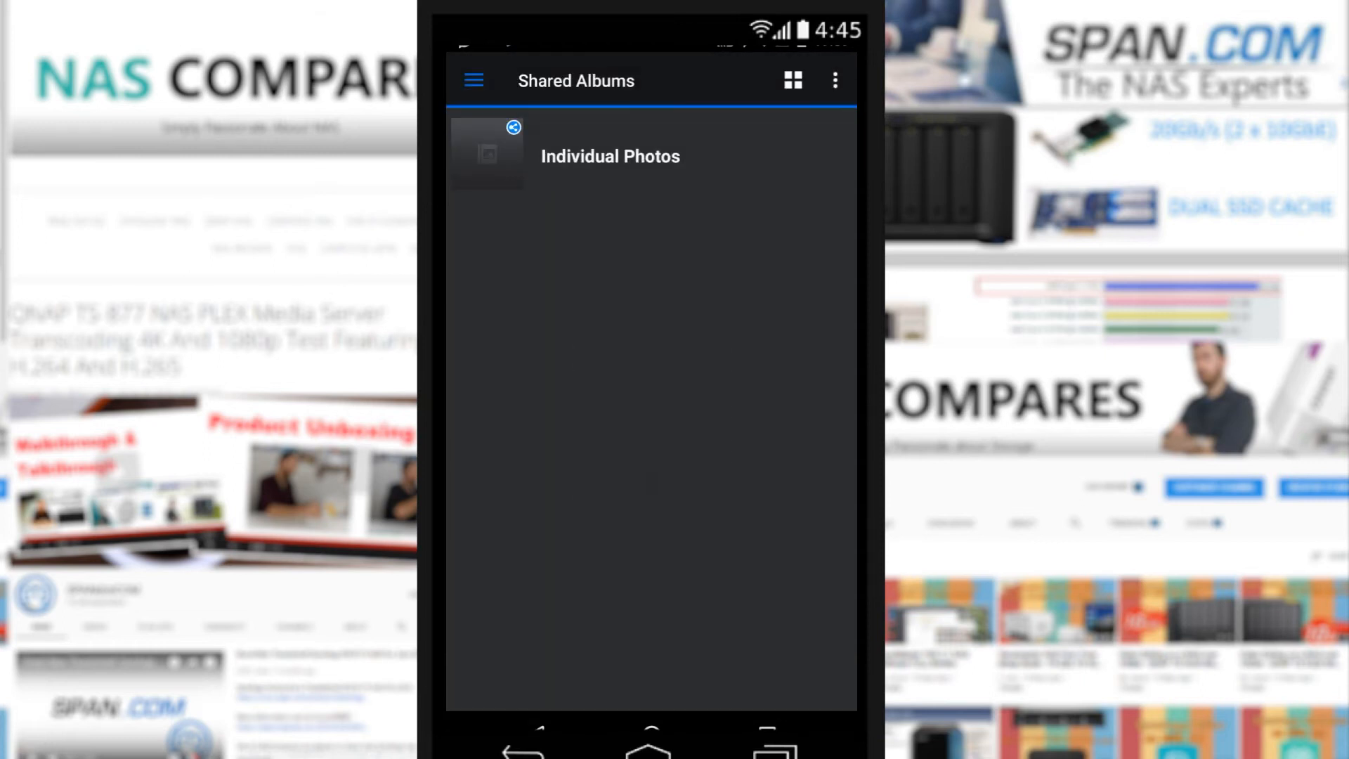
- Return to the albums list and open the Ireland 17 album
click(472, 80)
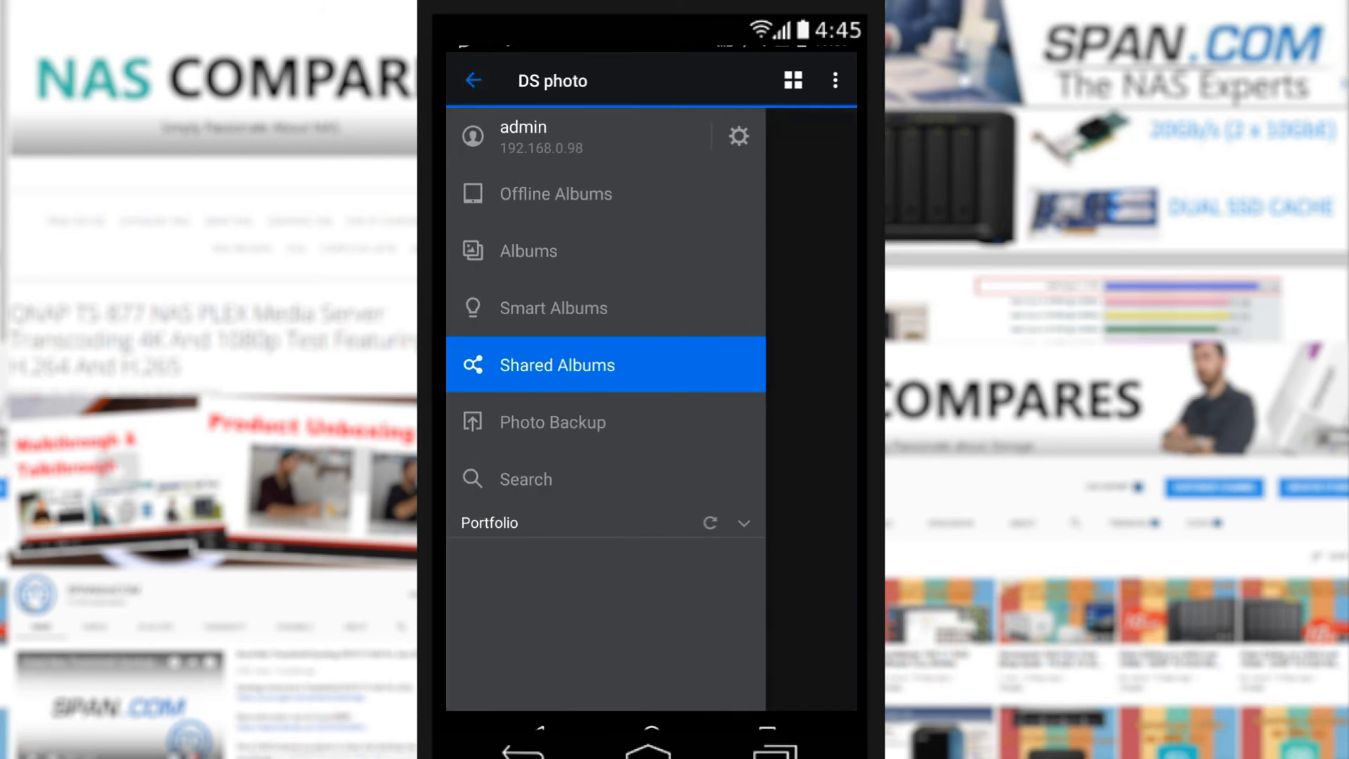
click(527, 250)
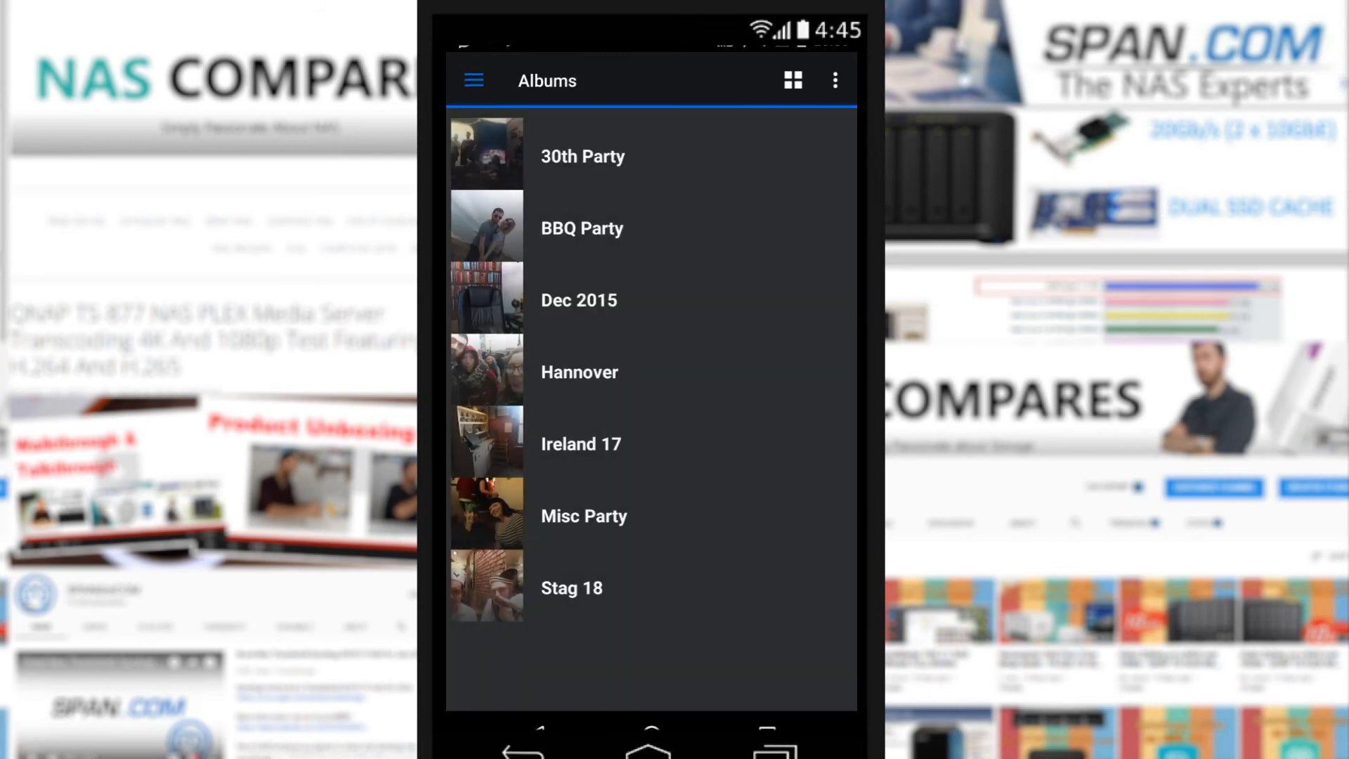
click(581, 444)
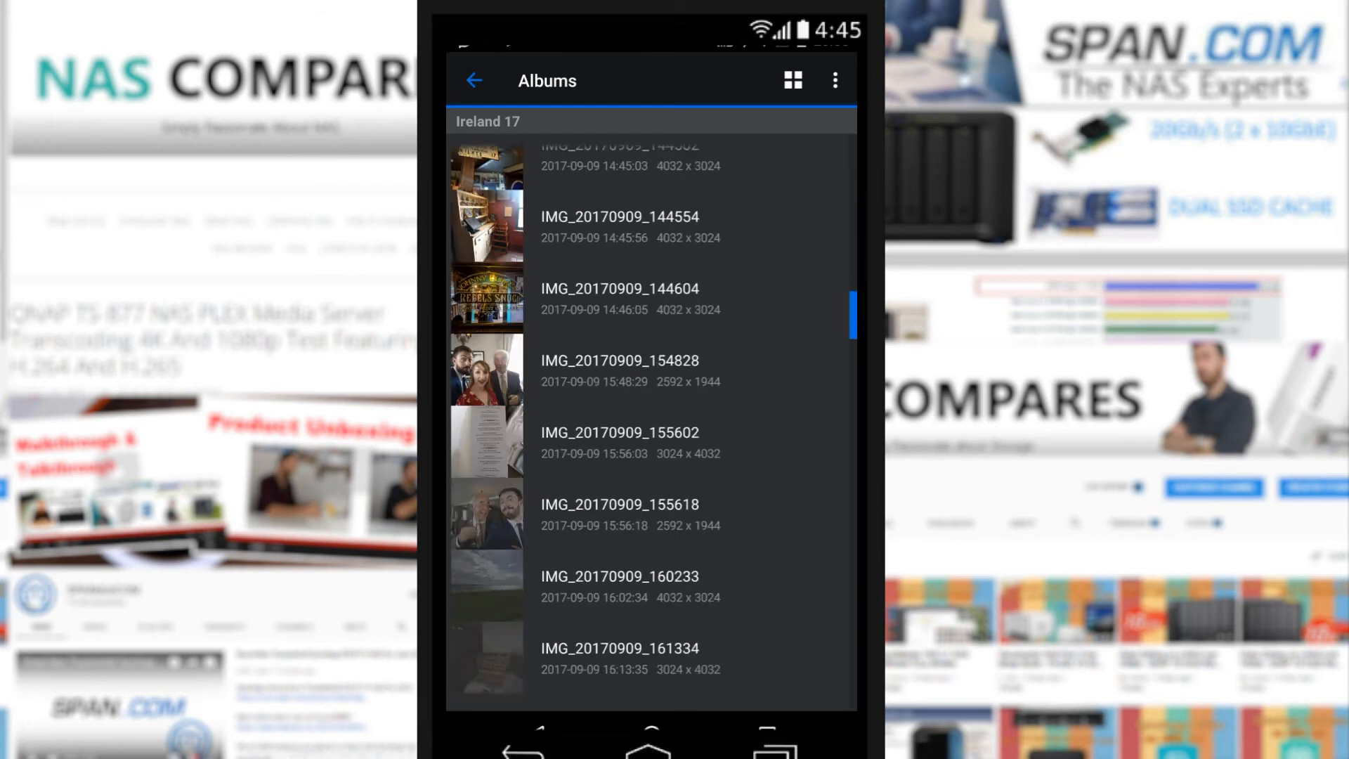
- Scroll down the Ireland 17 album to find IMG_20170909_172948
scroll(down, 3)
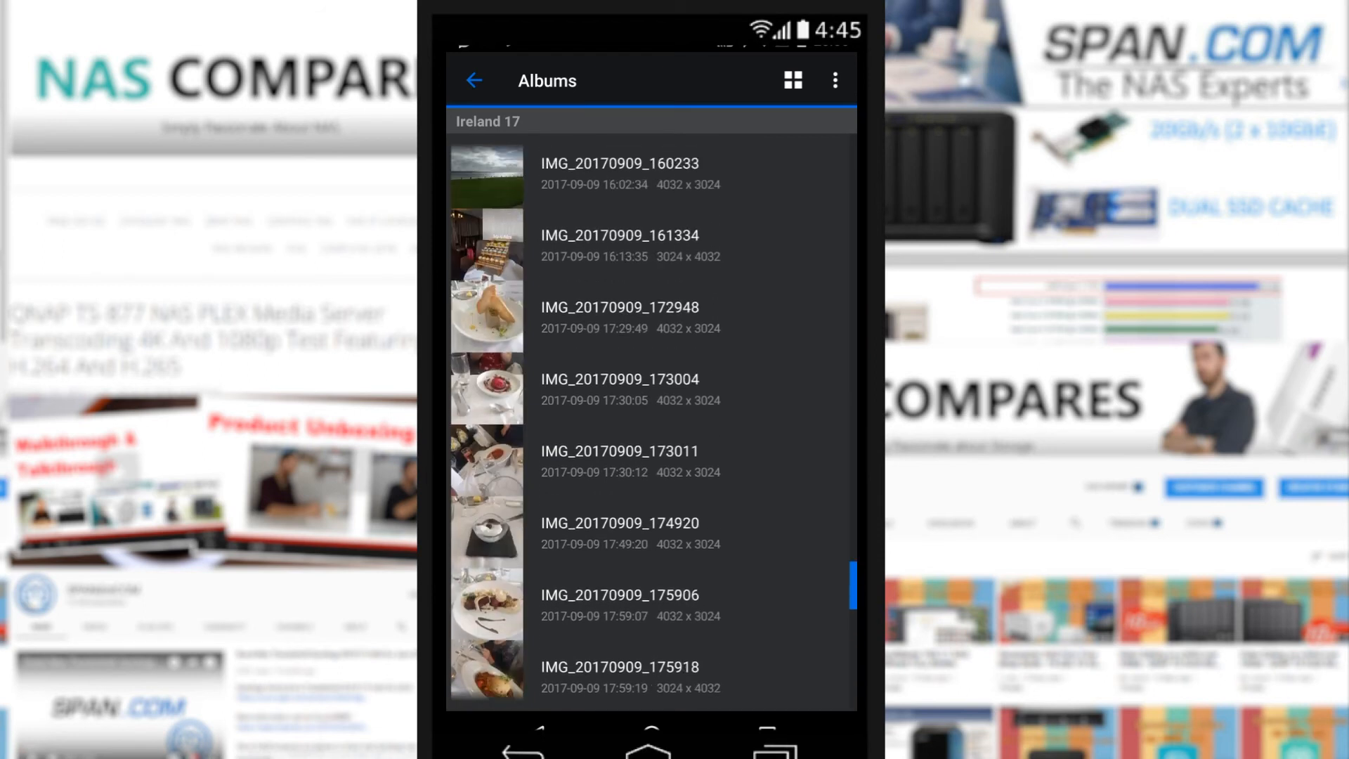
scroll(down, 3)
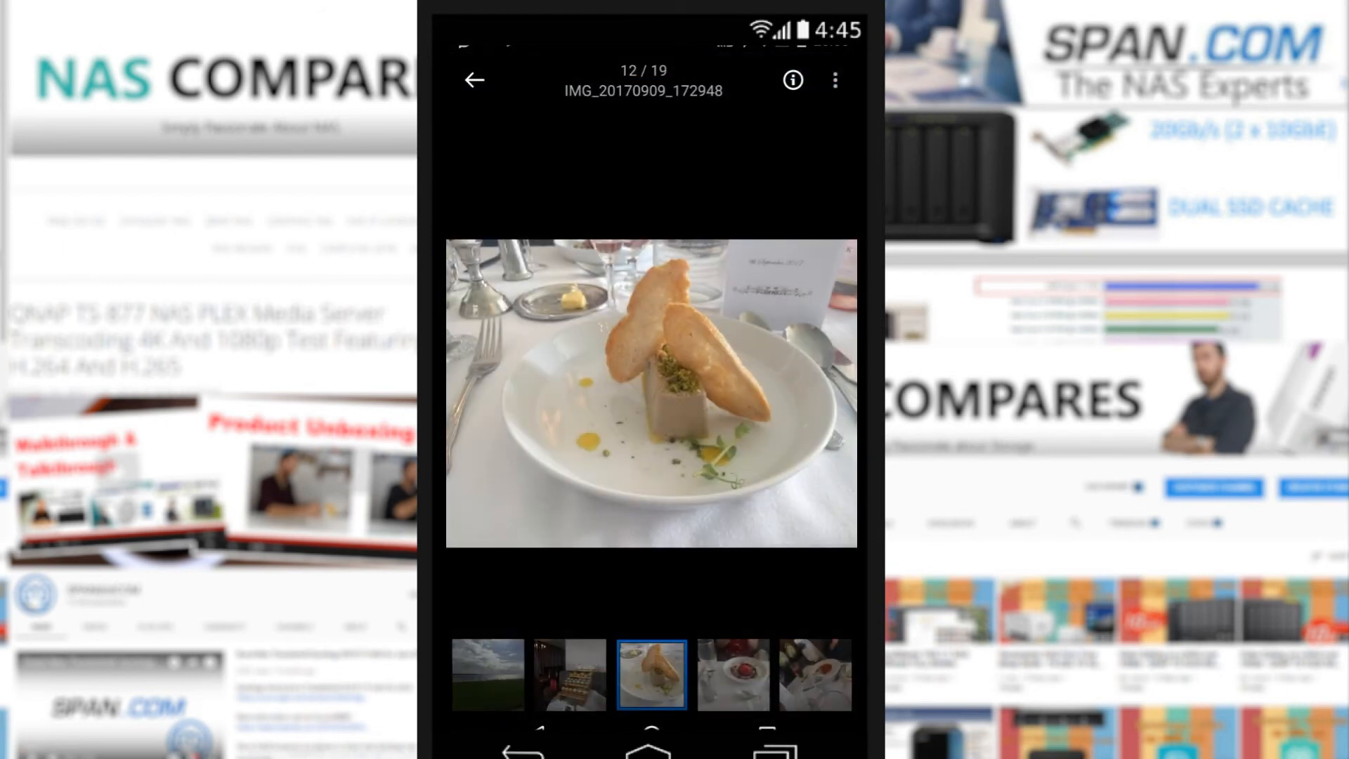
click(650, 394)
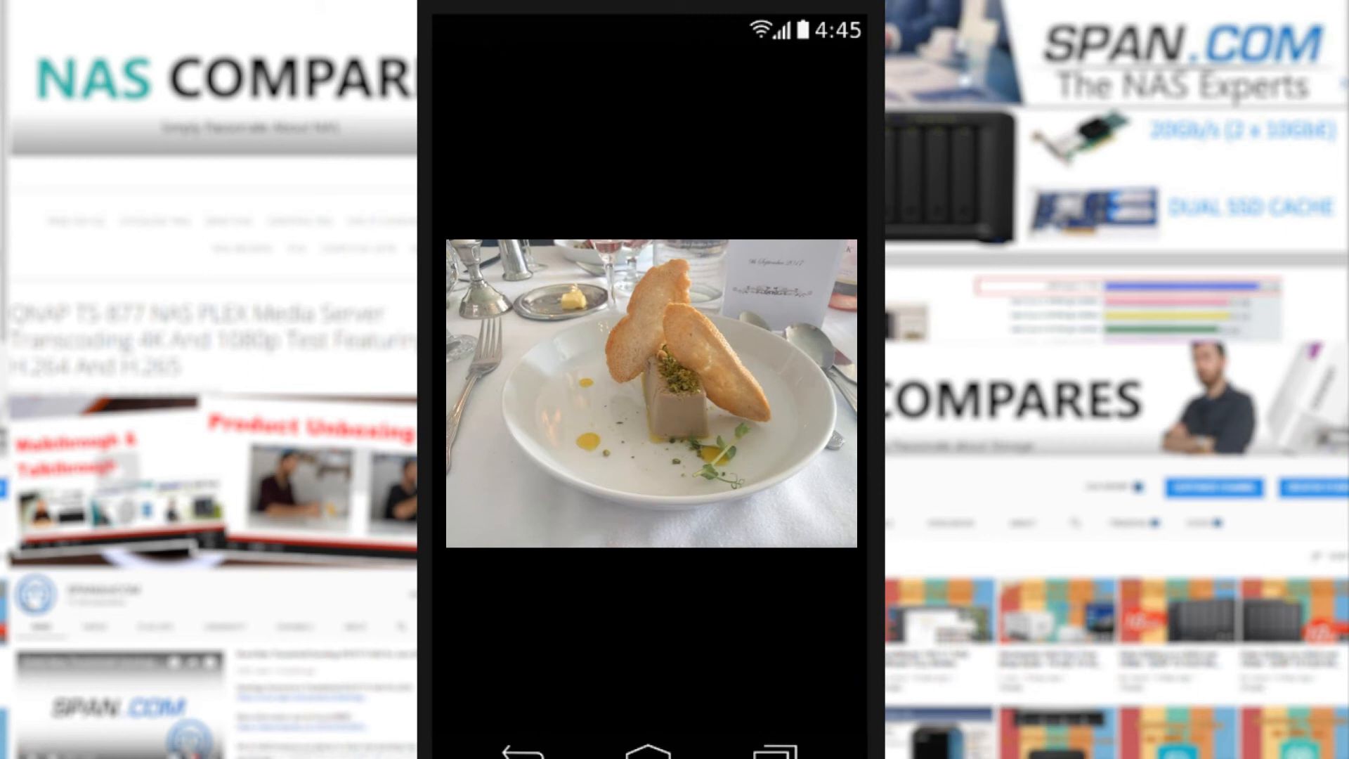
click(650, 395)
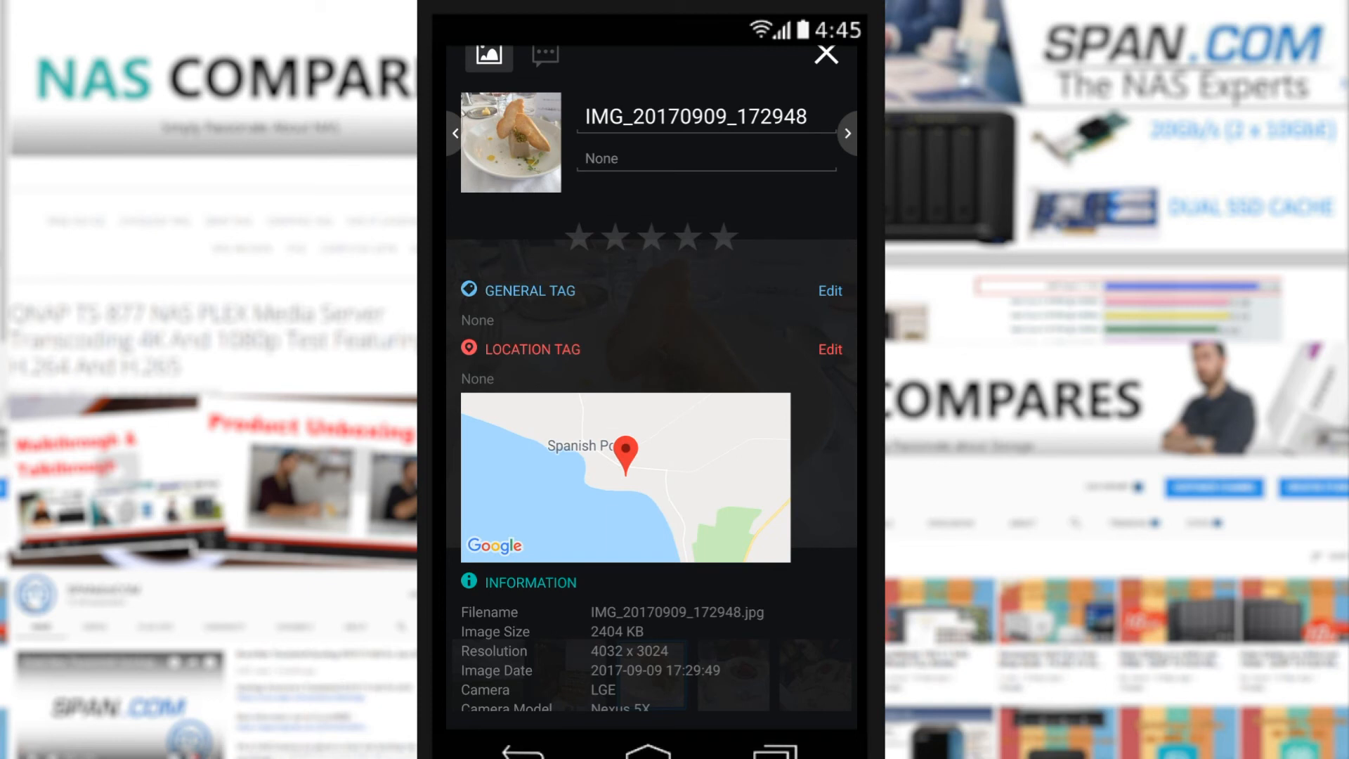
click(823, 53)
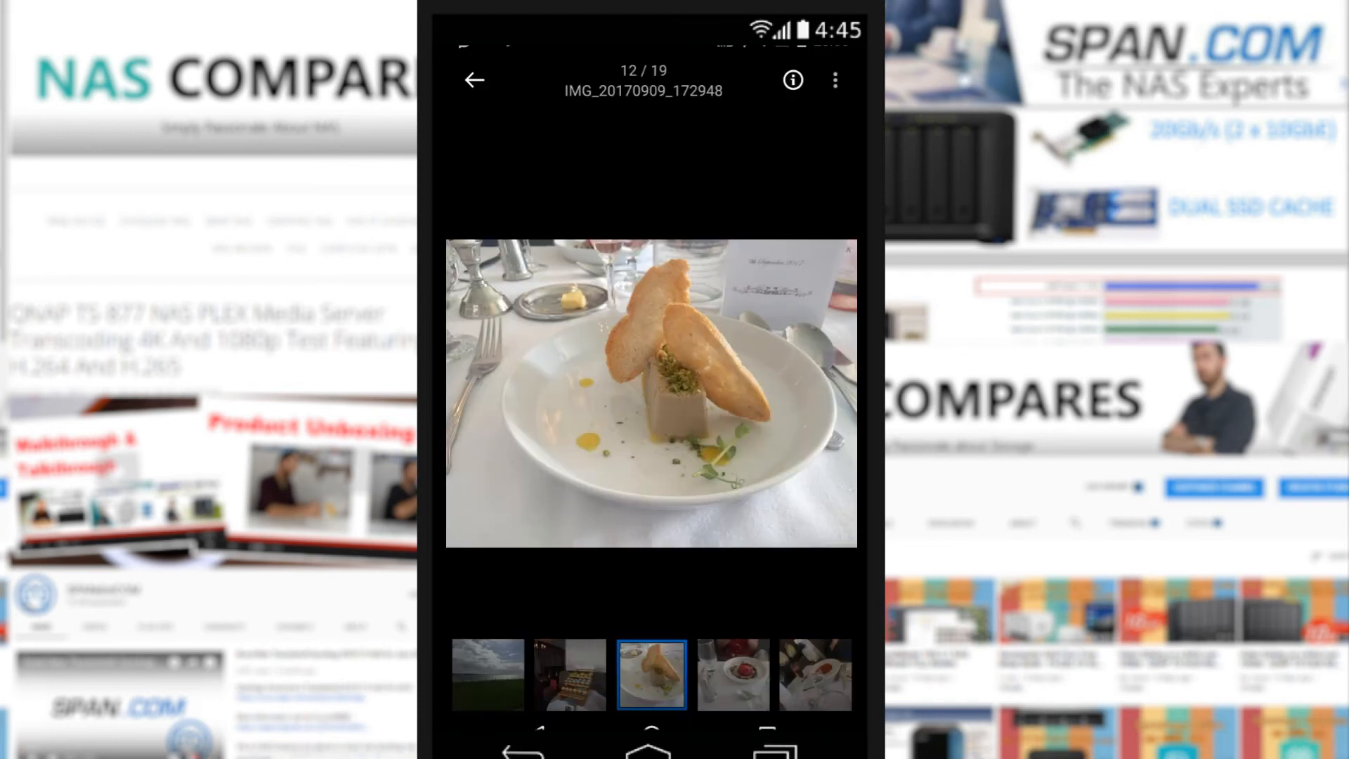
- Create a public share link for IMG_20170909_172948, then return to the full-screen photo
click(832, 80)
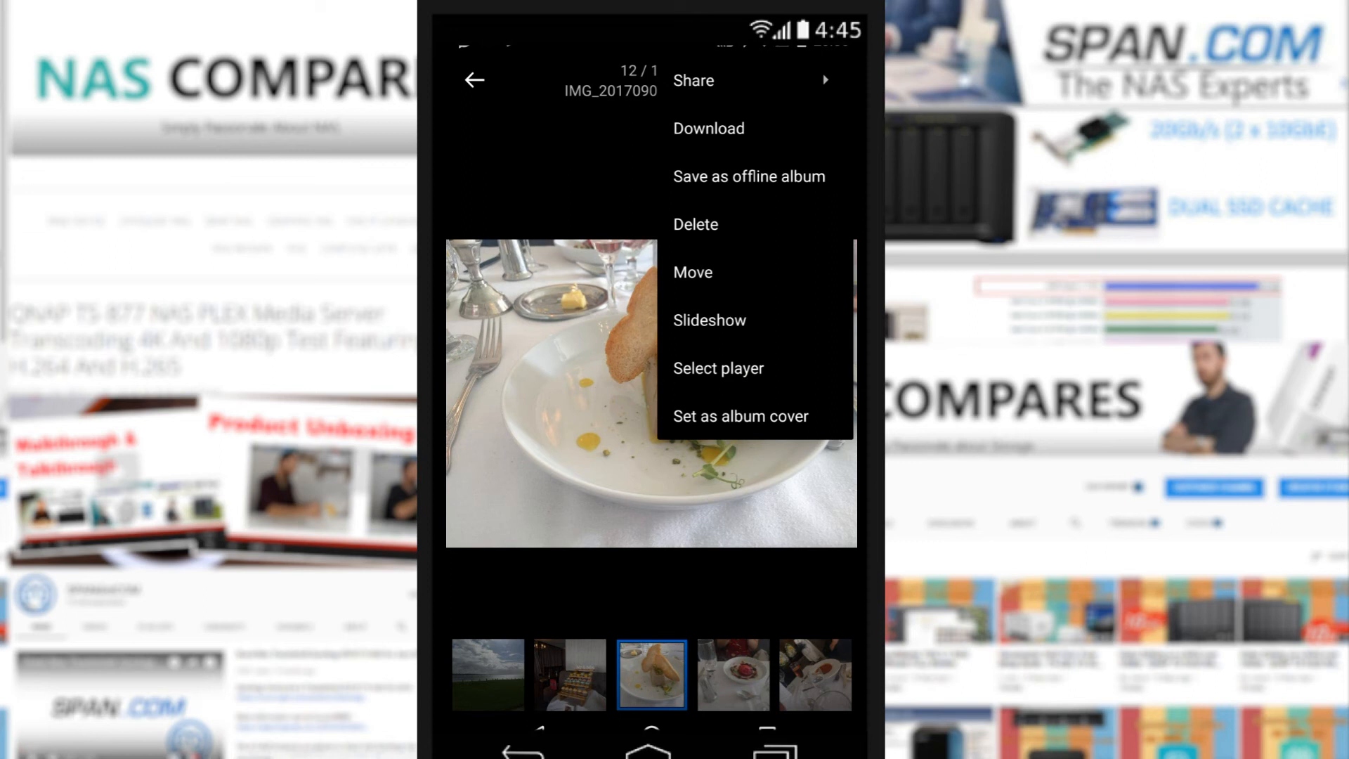
click(691, 80)
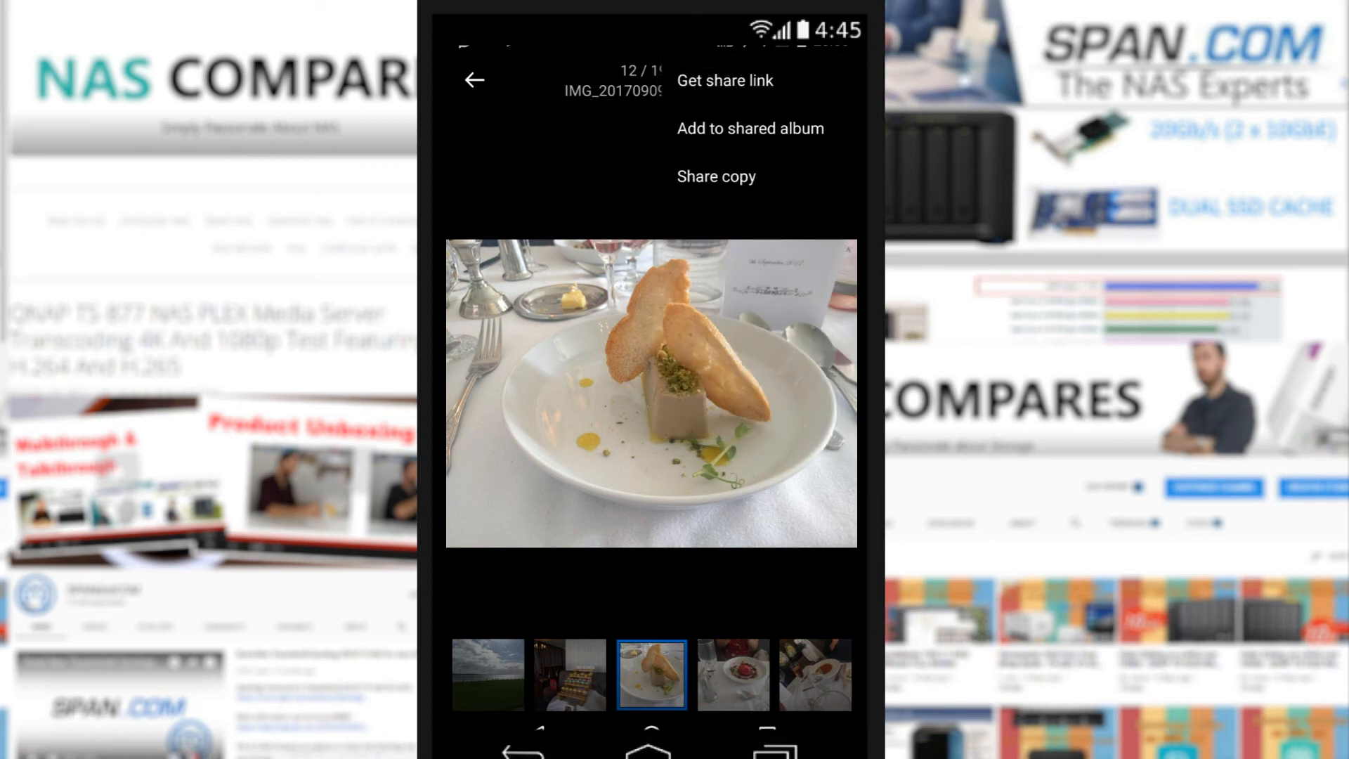
click(725, 79)
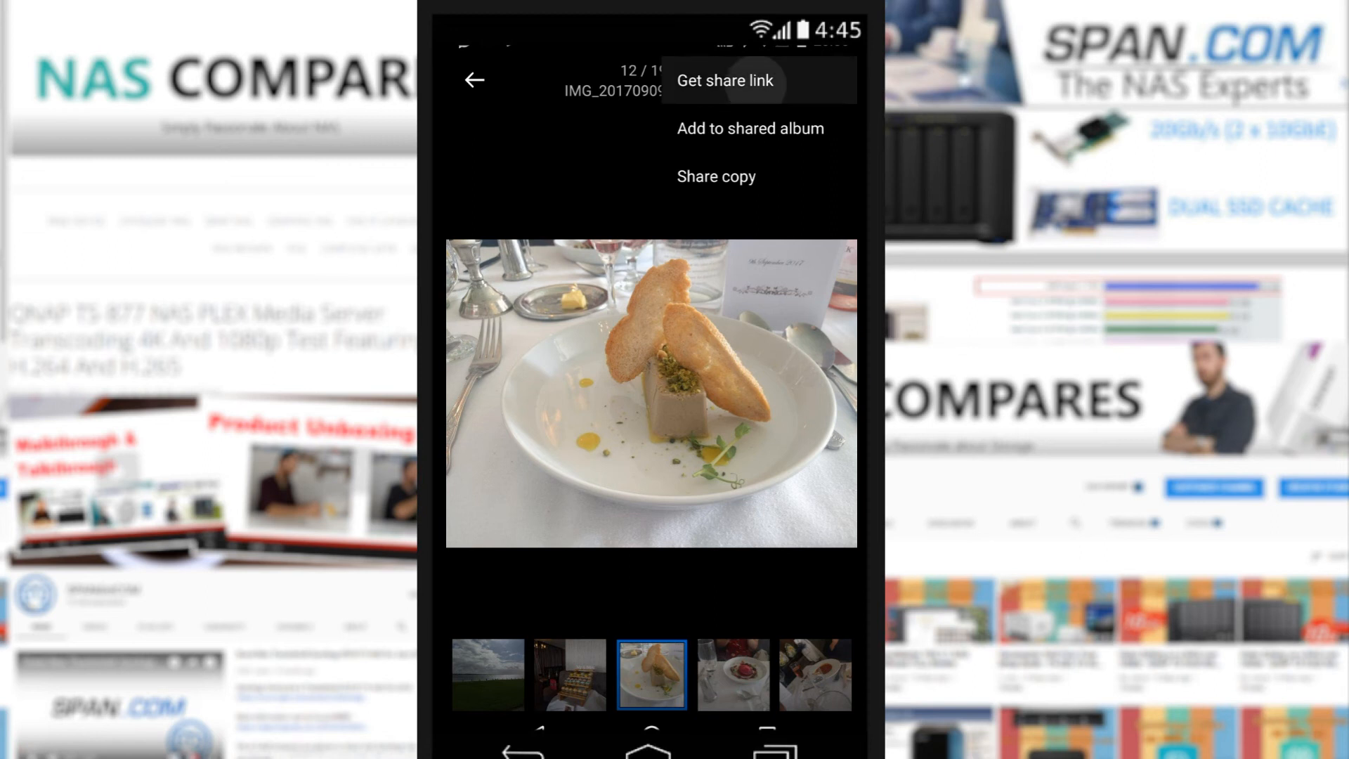
click(724, 80)
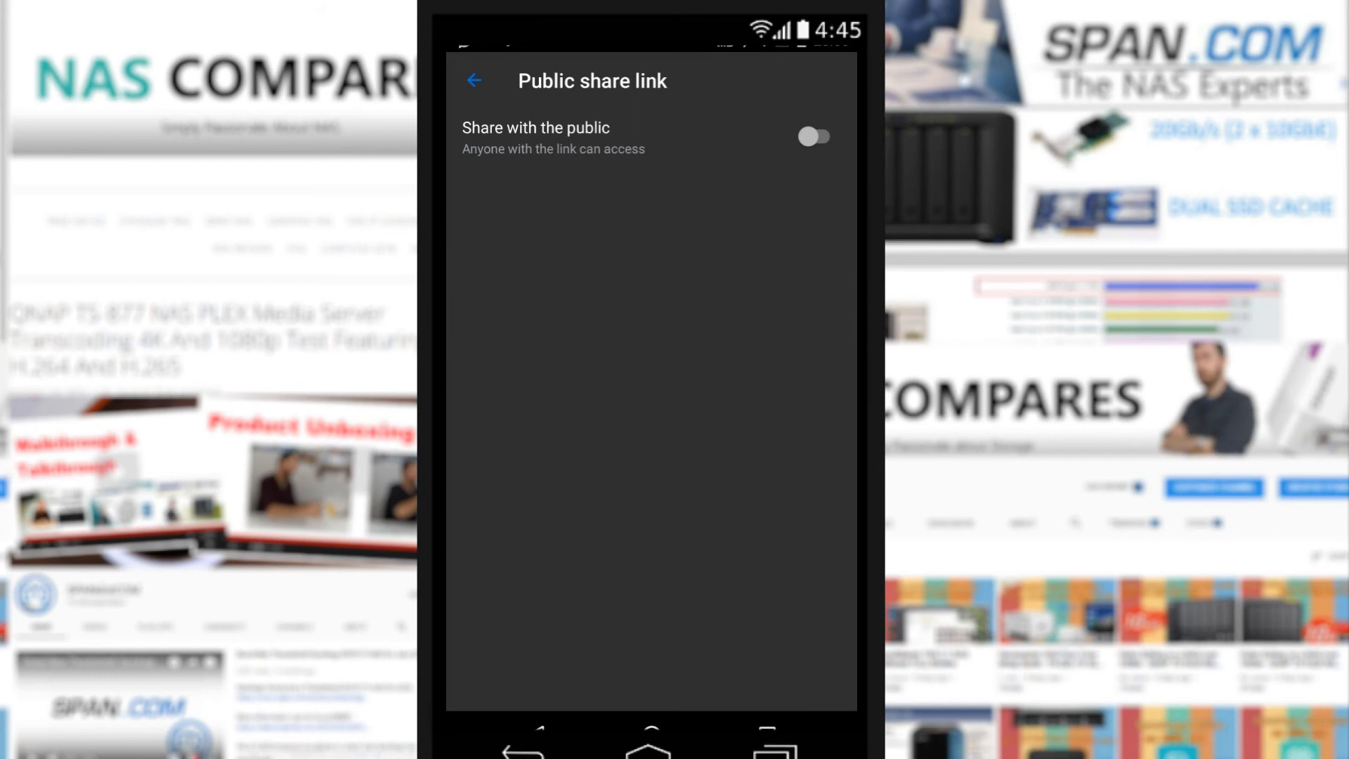
click(813, 137)
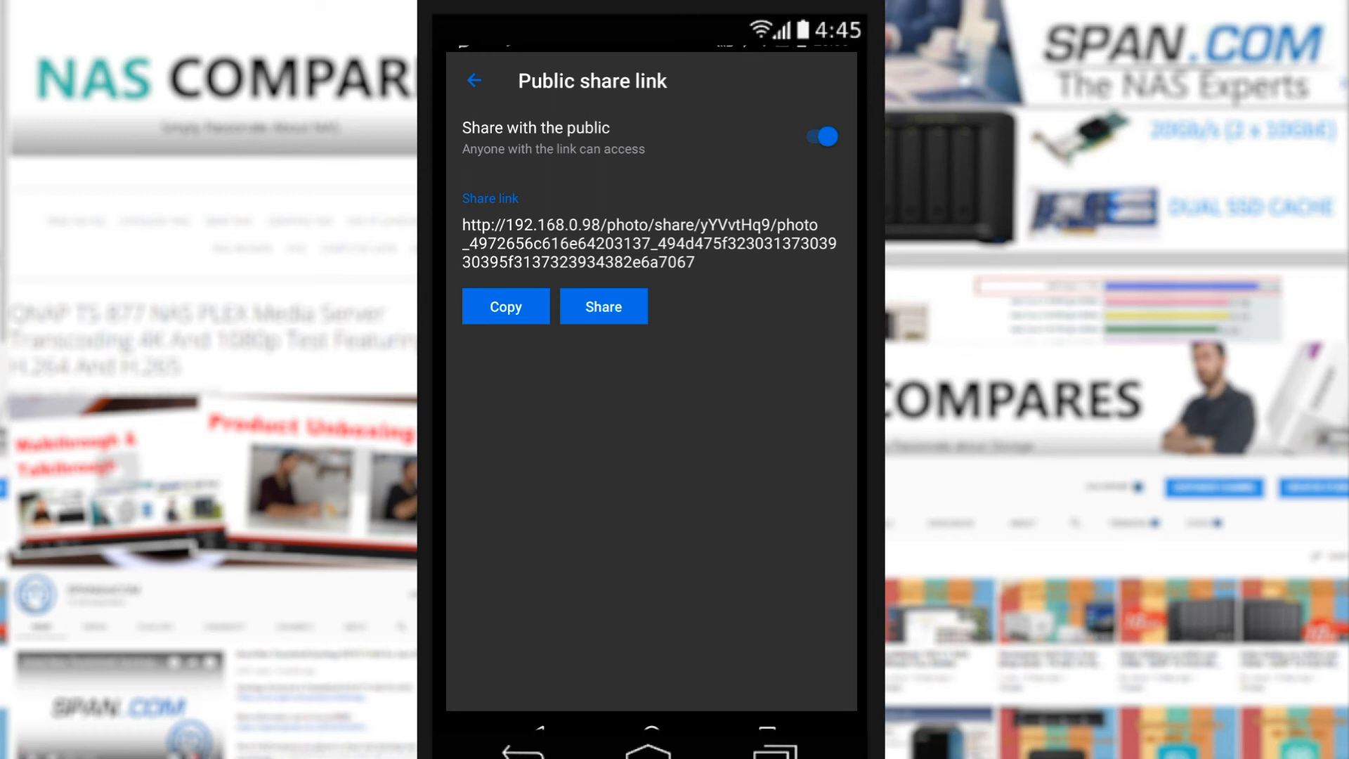
click(505, 306)
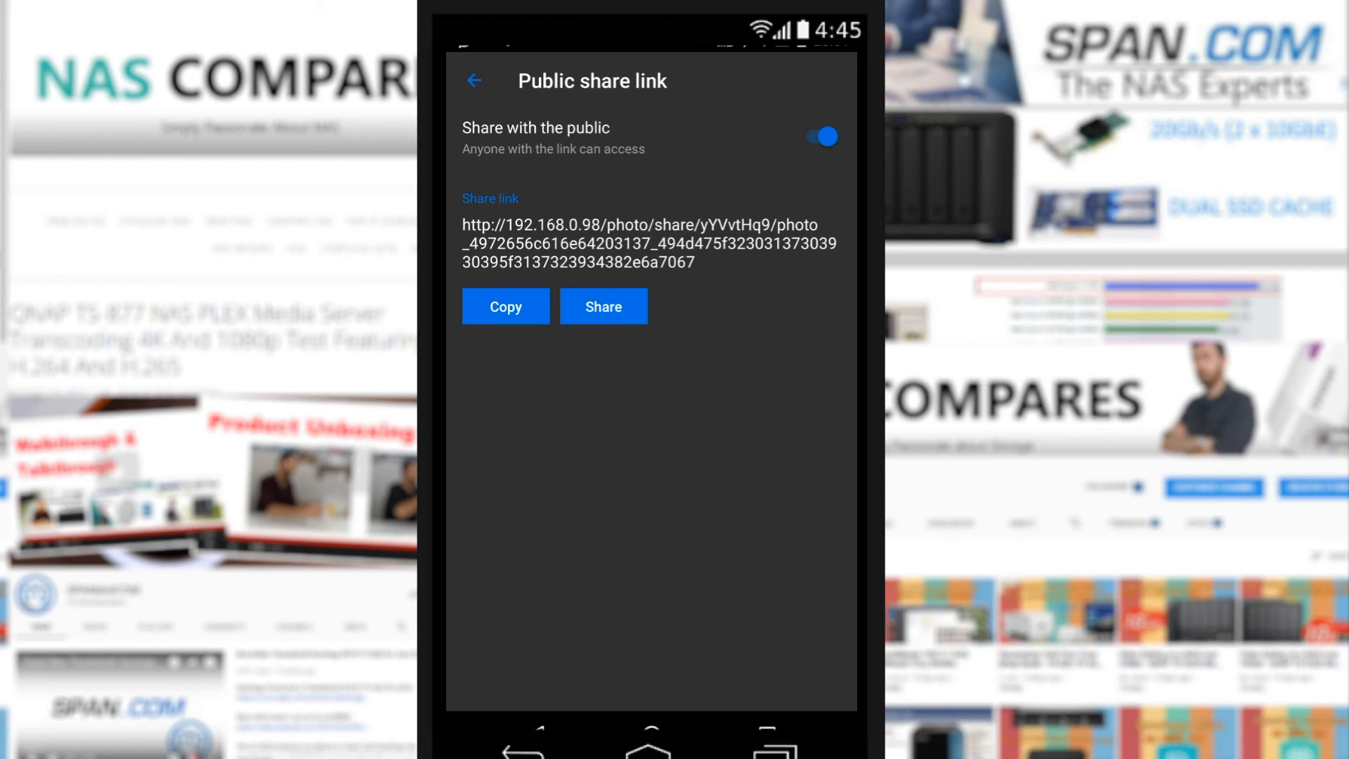
click(473, 80)
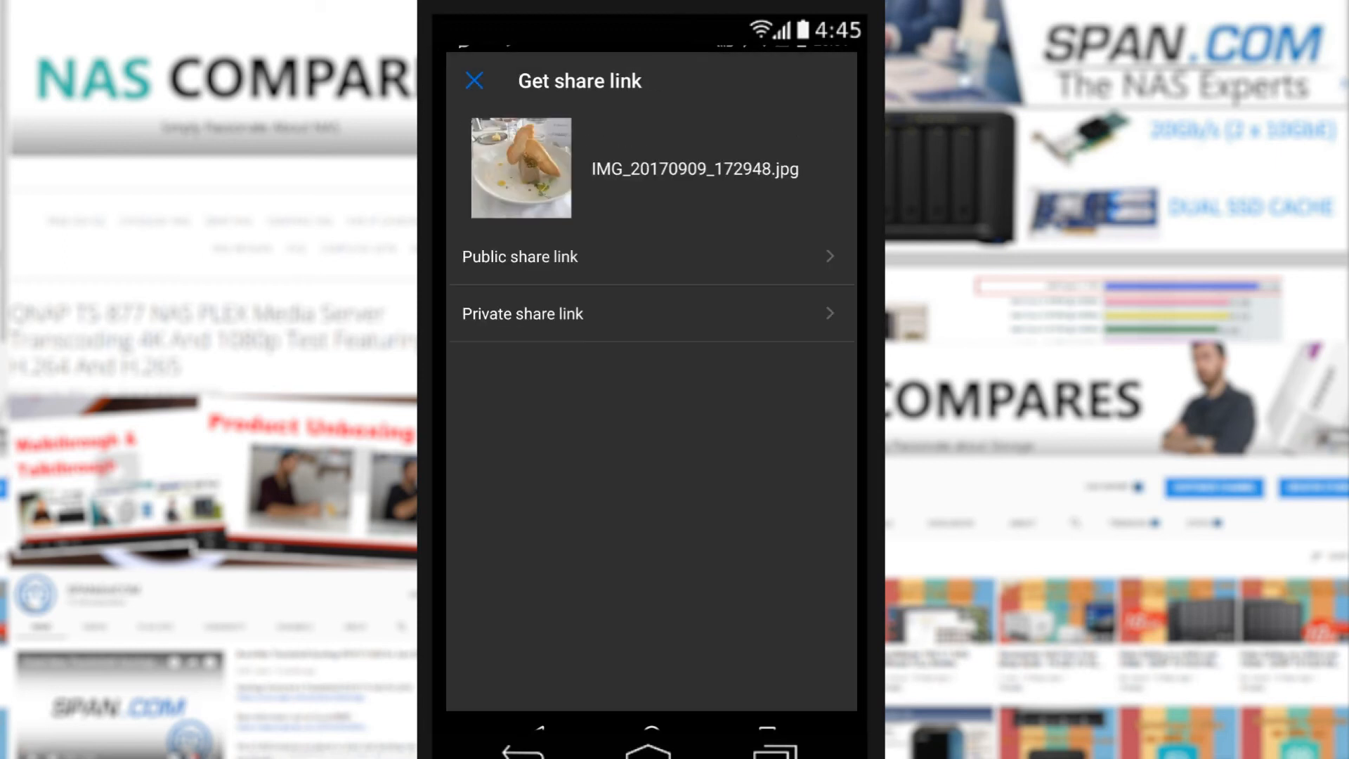
click(473, 79)
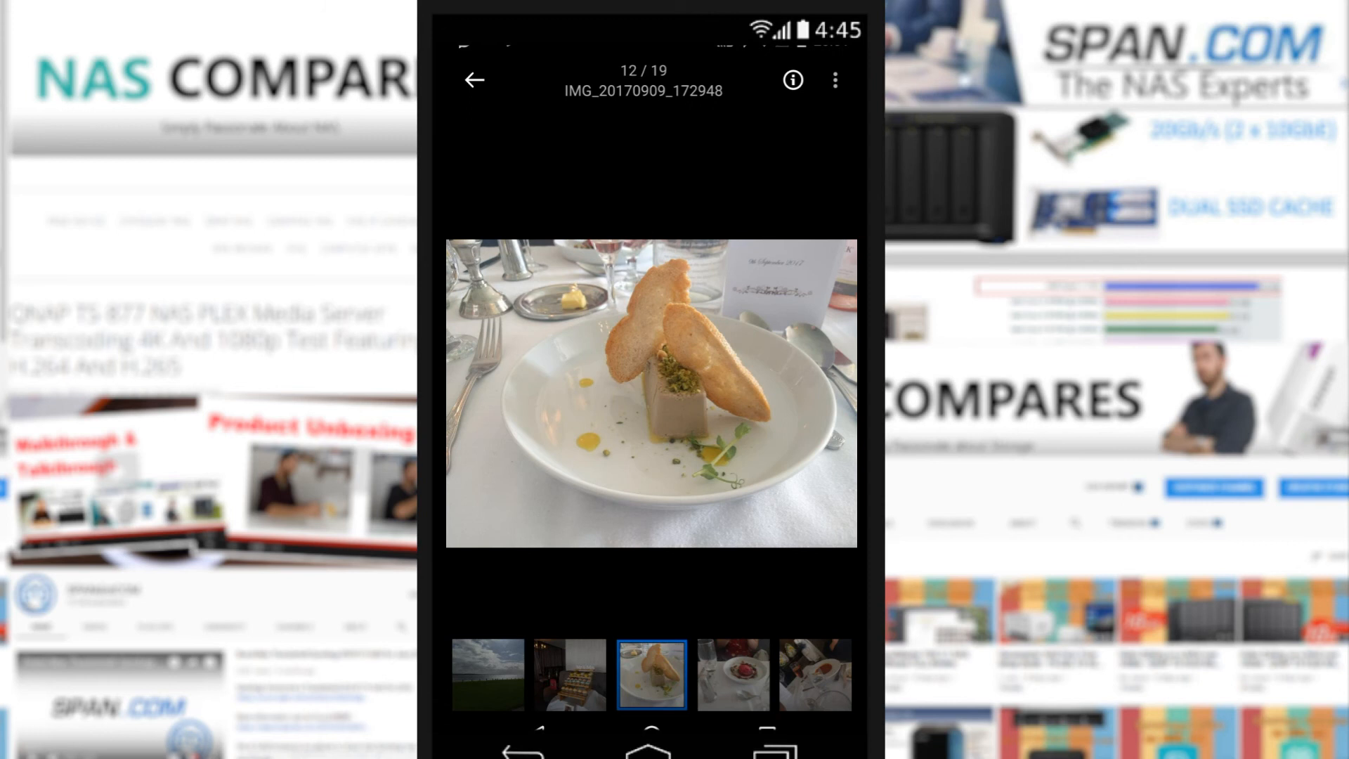
- Download IMG_20170909_172948 to the phone, then move on to photo 16 of 19, IMG_20170909_175906
click(832, 80)
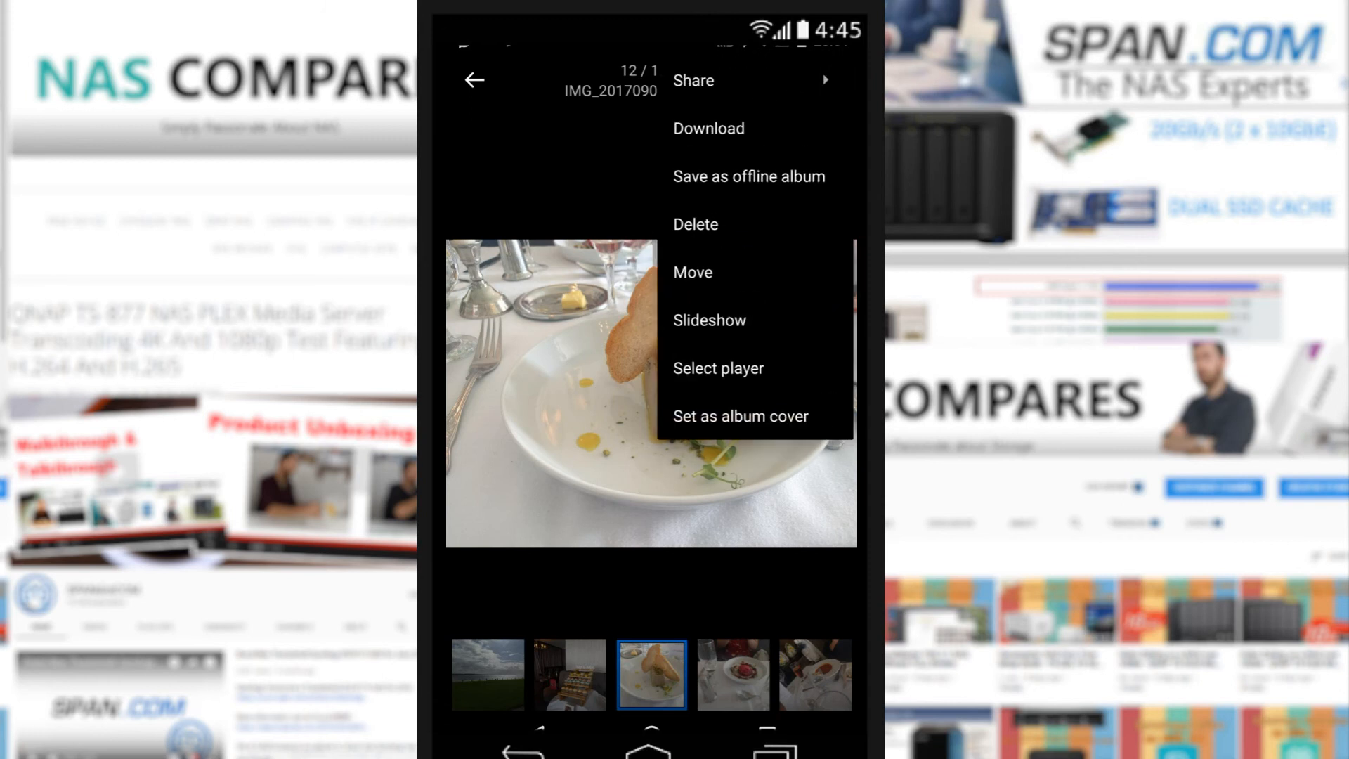
click(708, 127)
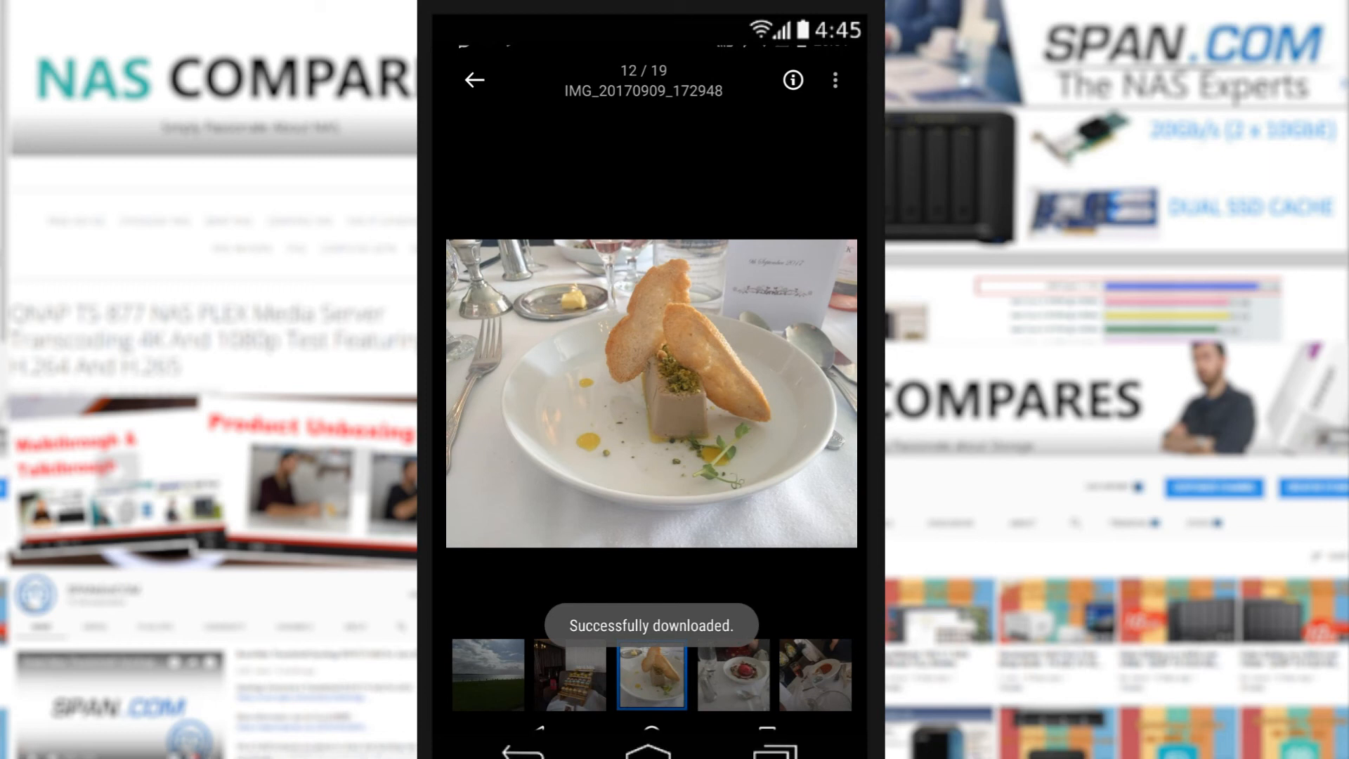
click(834, 79)
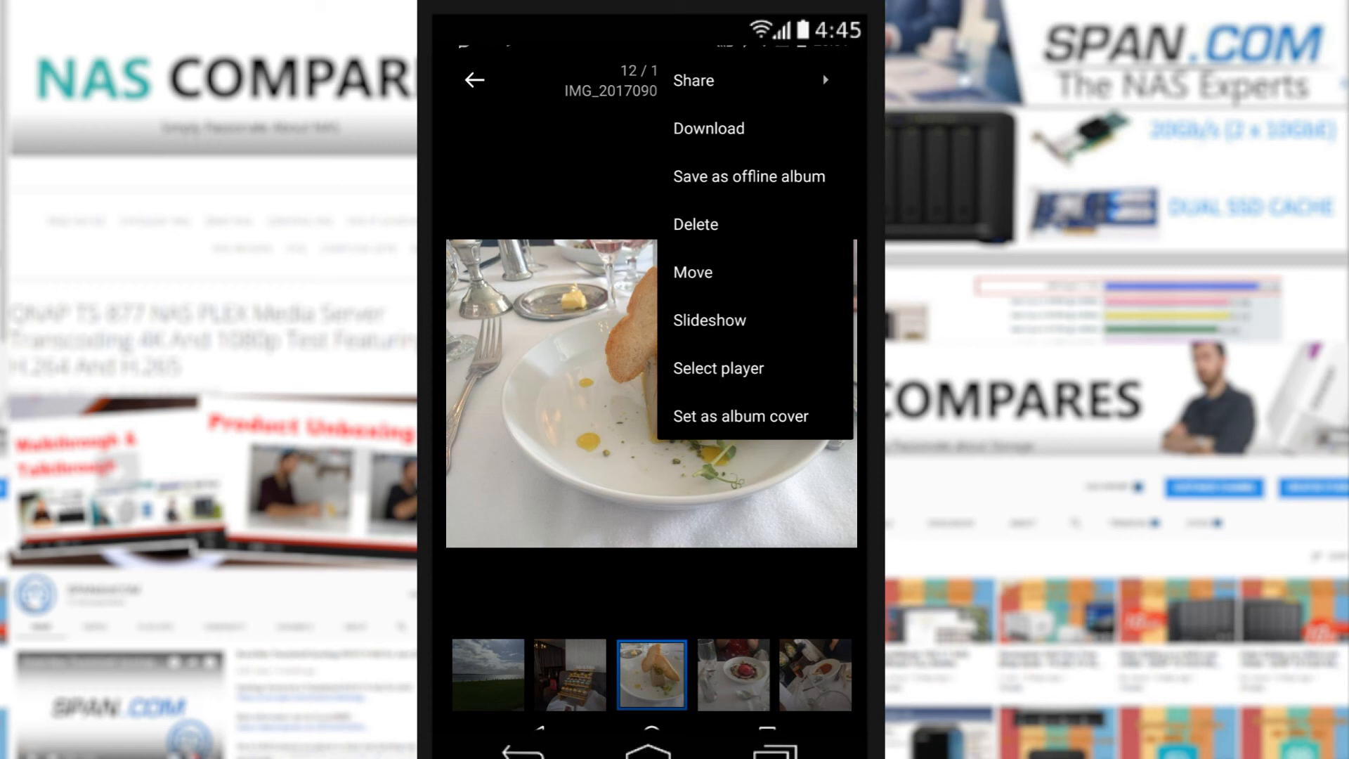
click(717, 367)
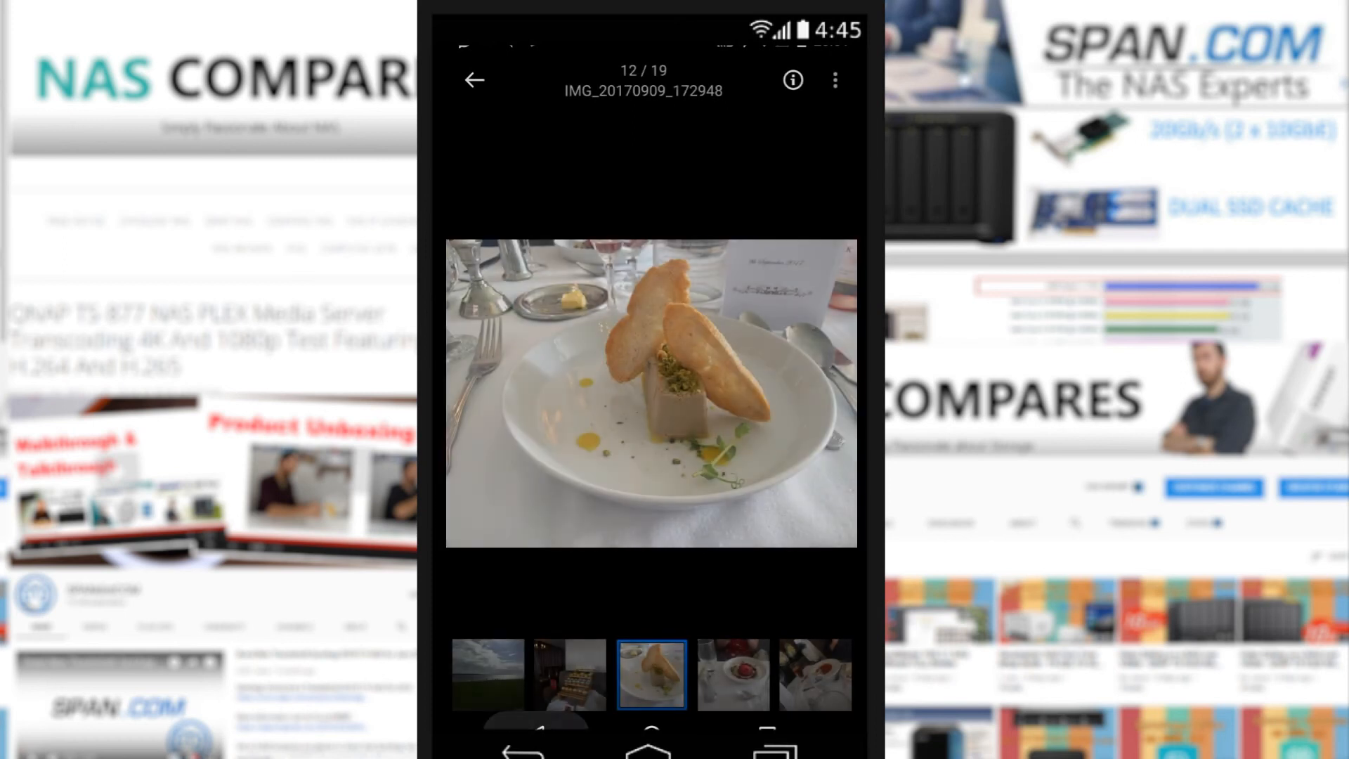
click(832, 80)
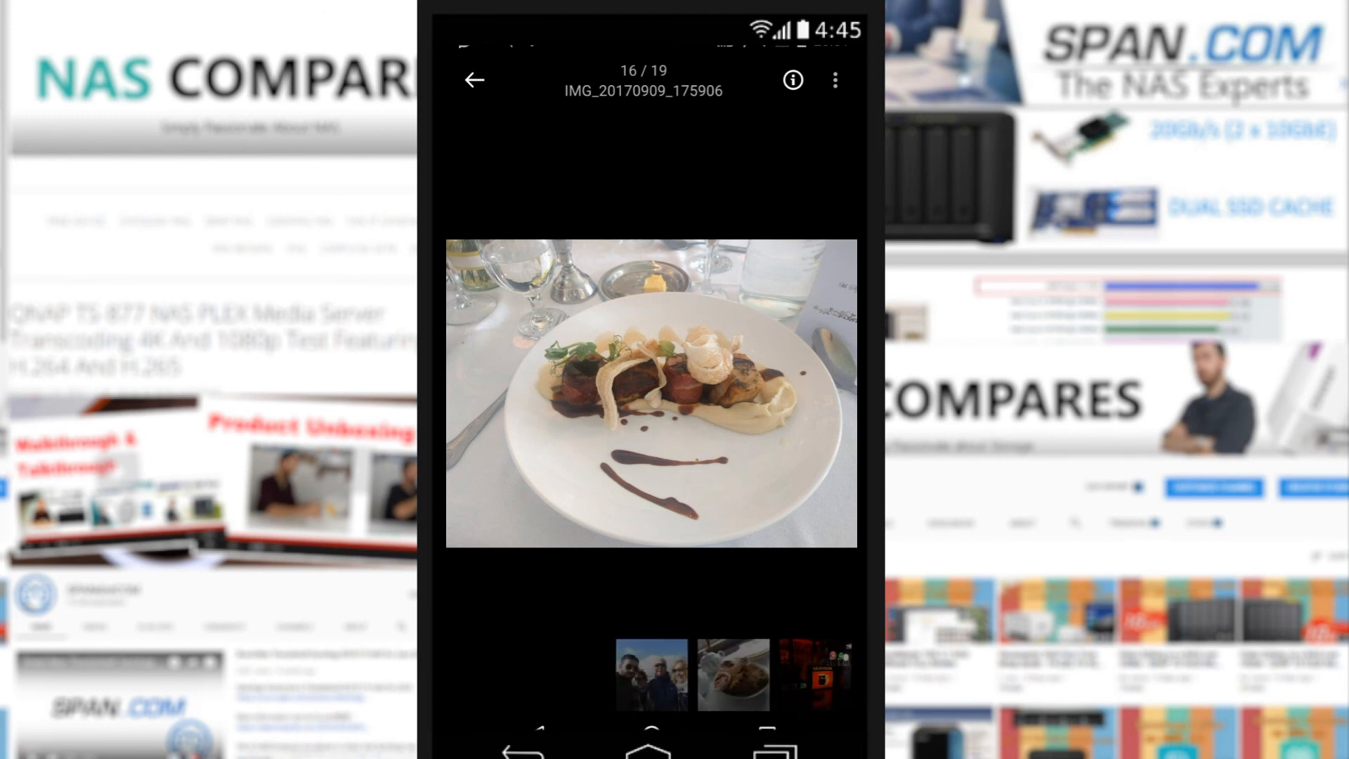
- From the Ireland 17 photo list, send IMG_20170909_114700 to Share > Add to shared album
click(474, 79)
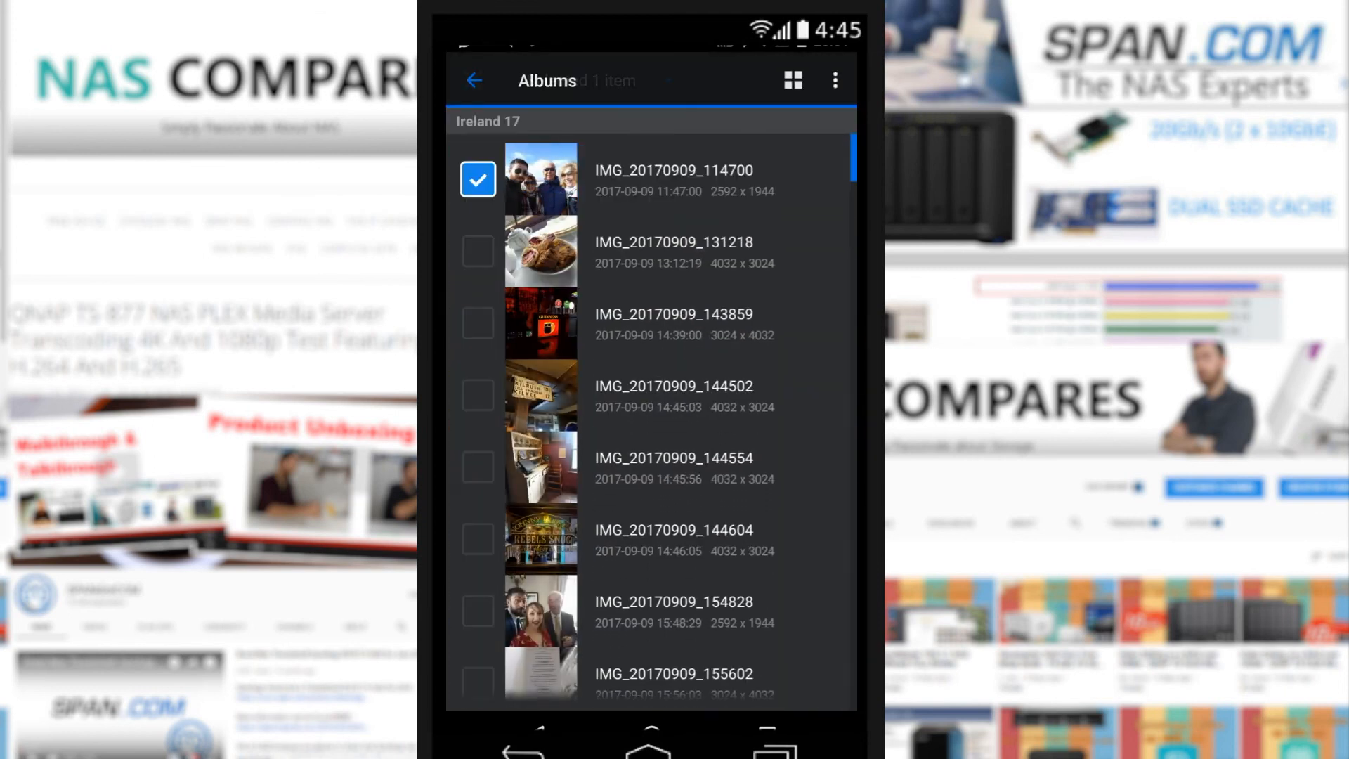
click(832, 80)
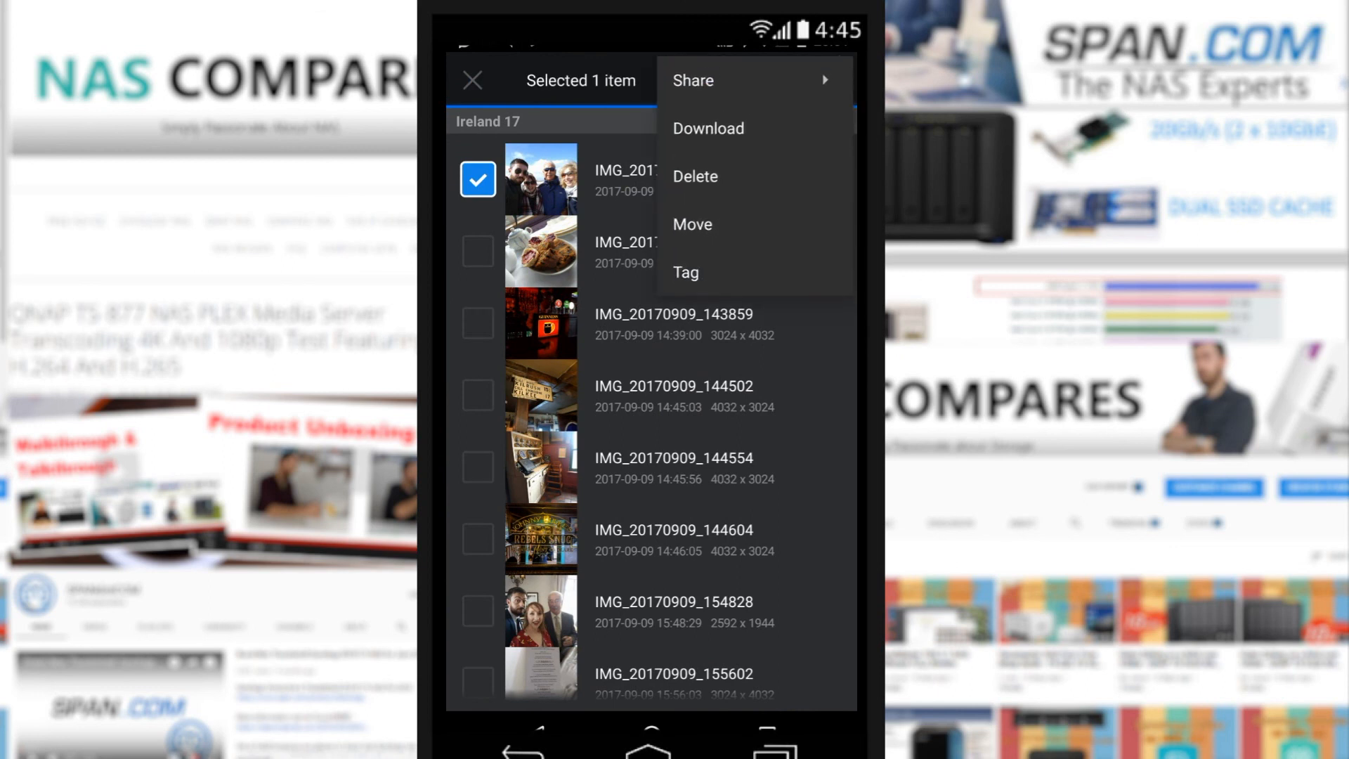
click(694, 80)
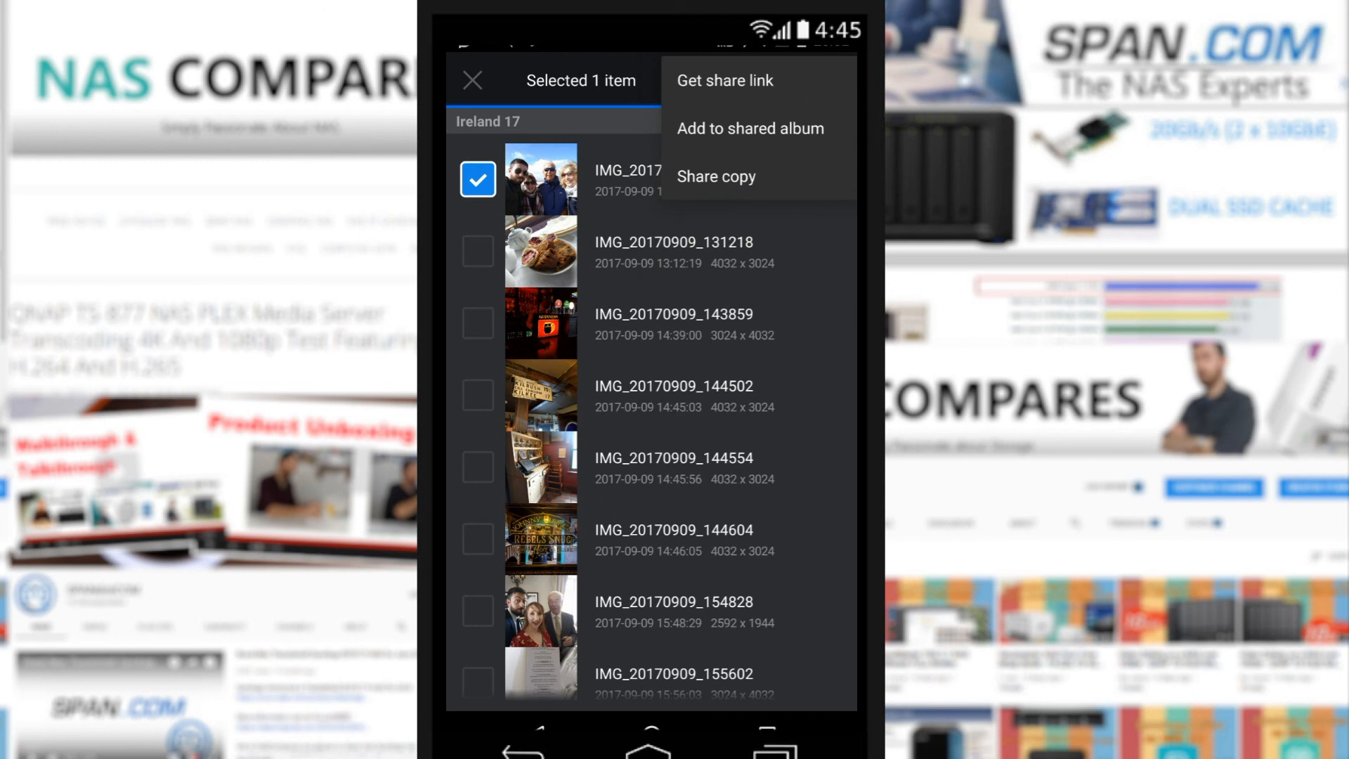
click(749, 127)
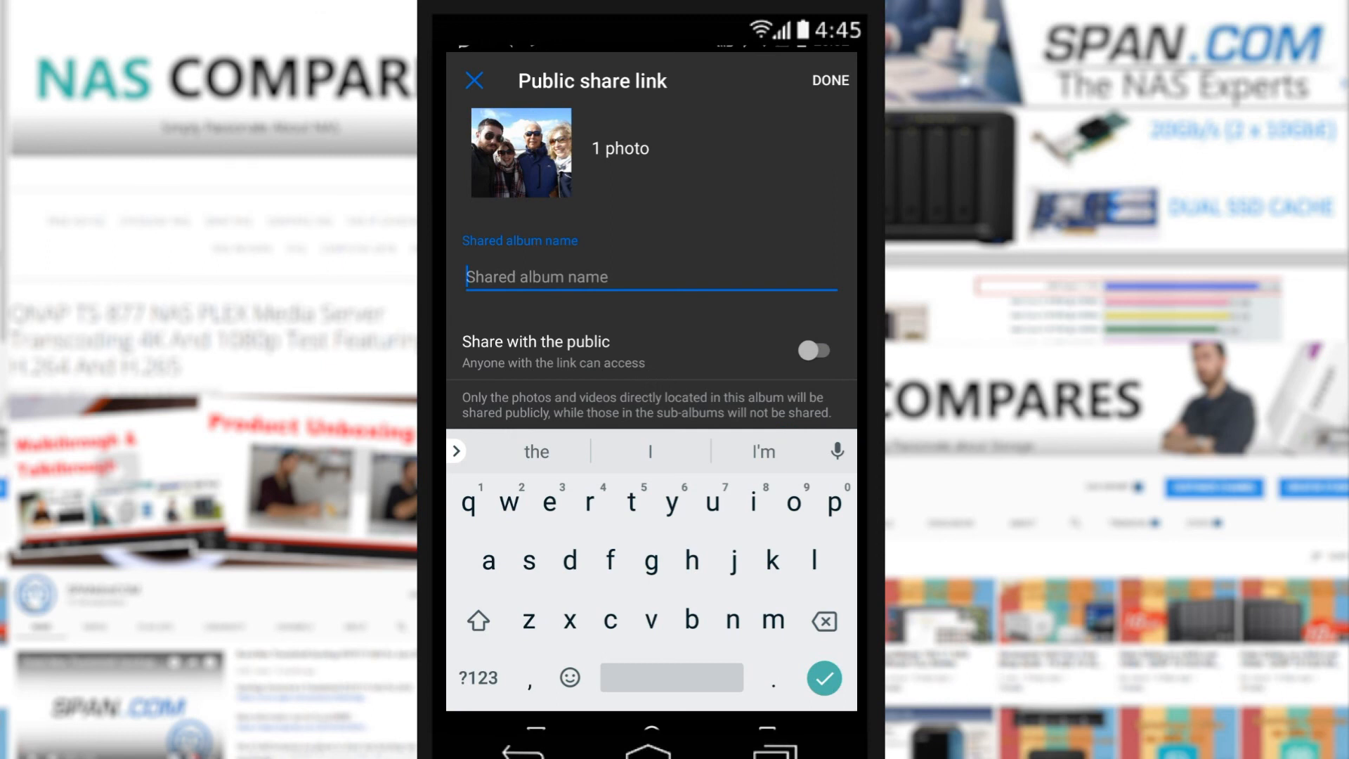
- Create the shared album 'share 1' with the group photo and open it from Shared Albums
text(share)
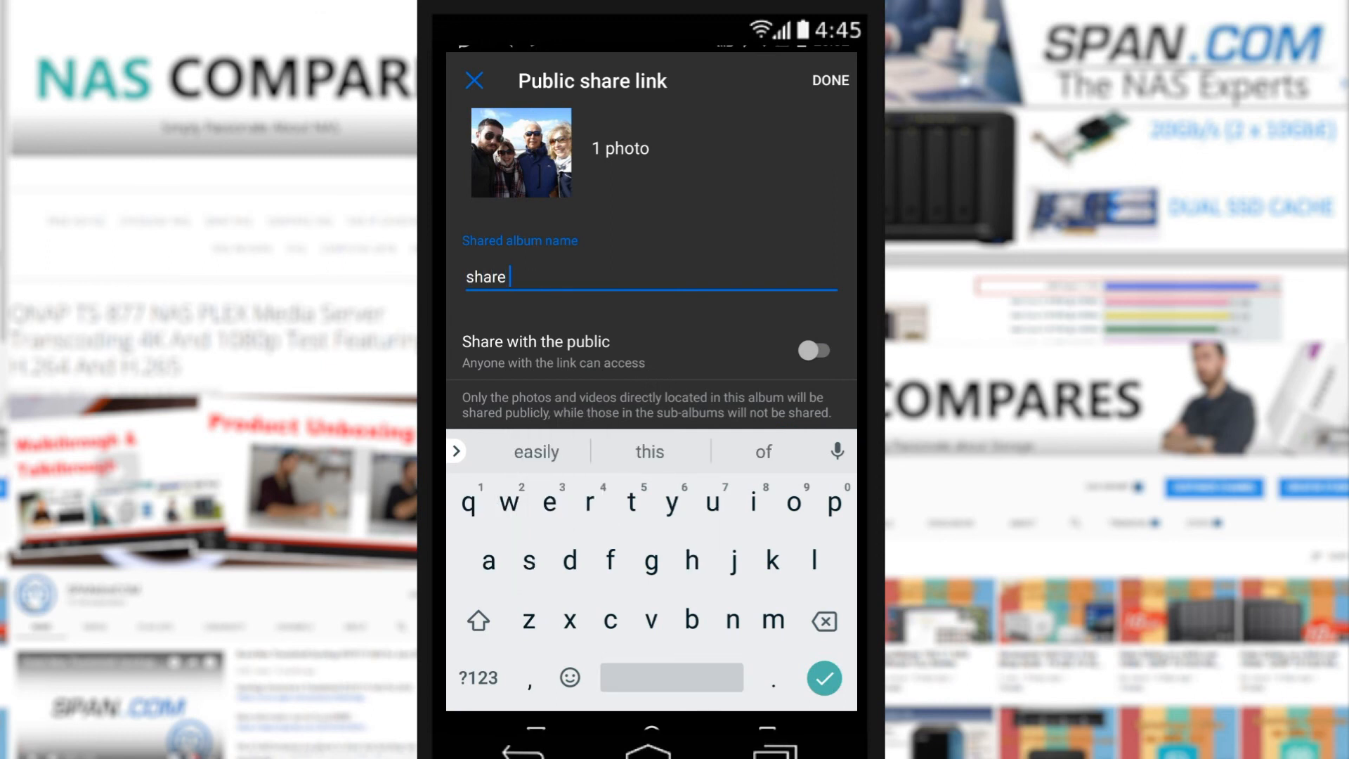
click(812, 350)
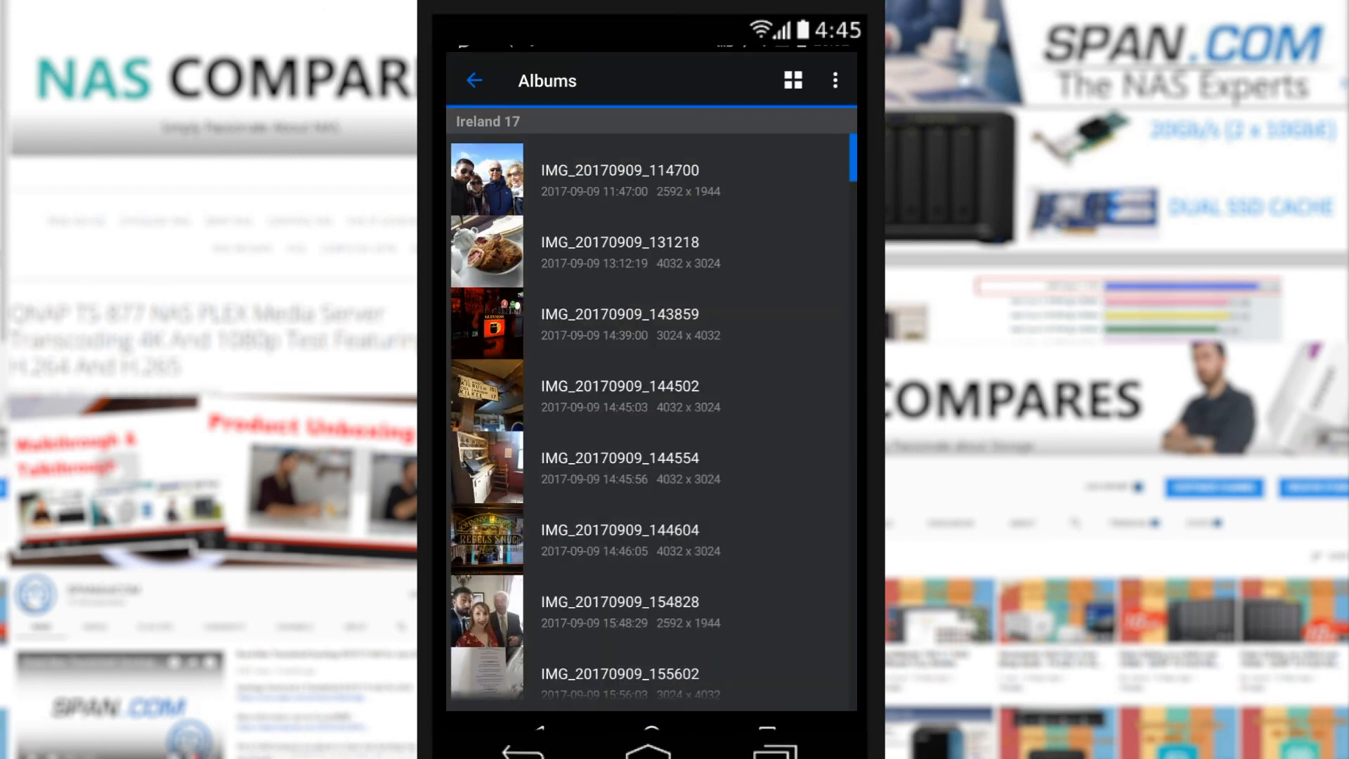
click(474, 80)
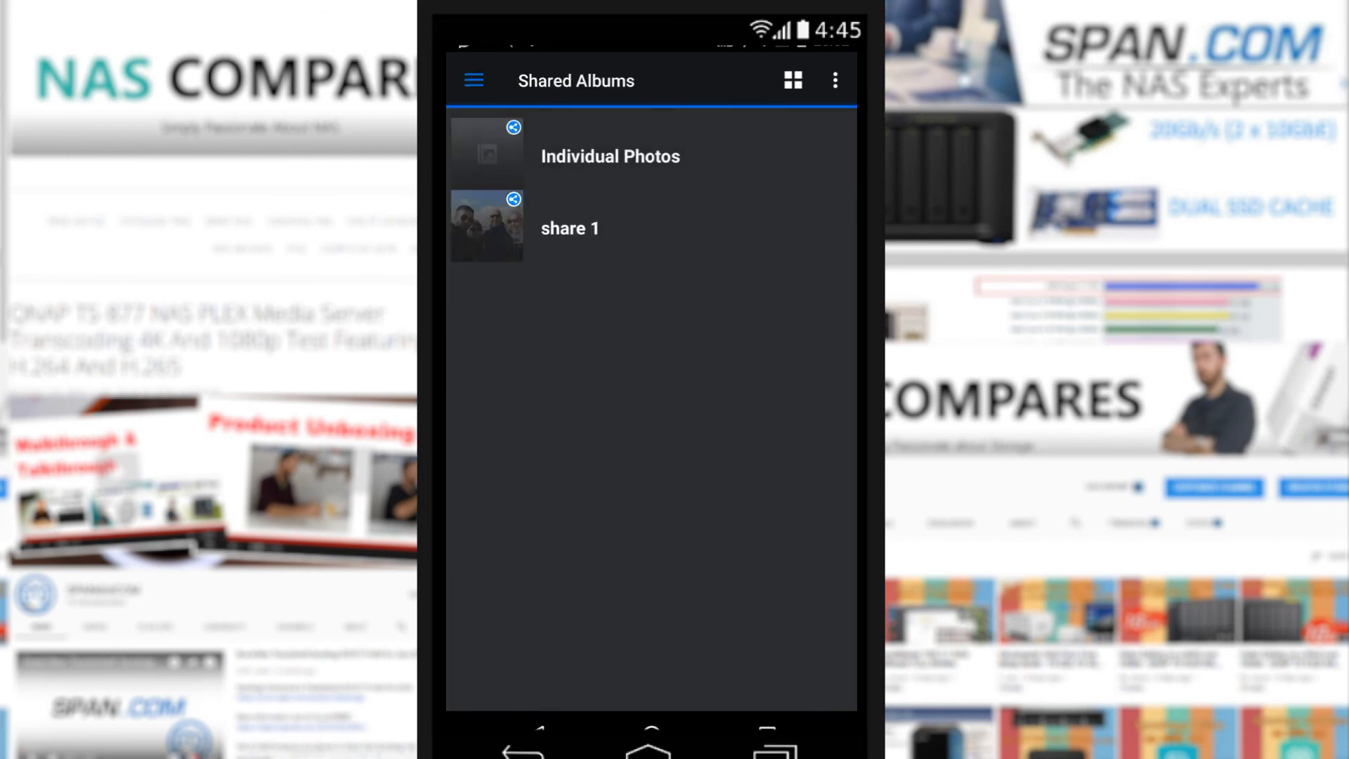
click(569, 227)
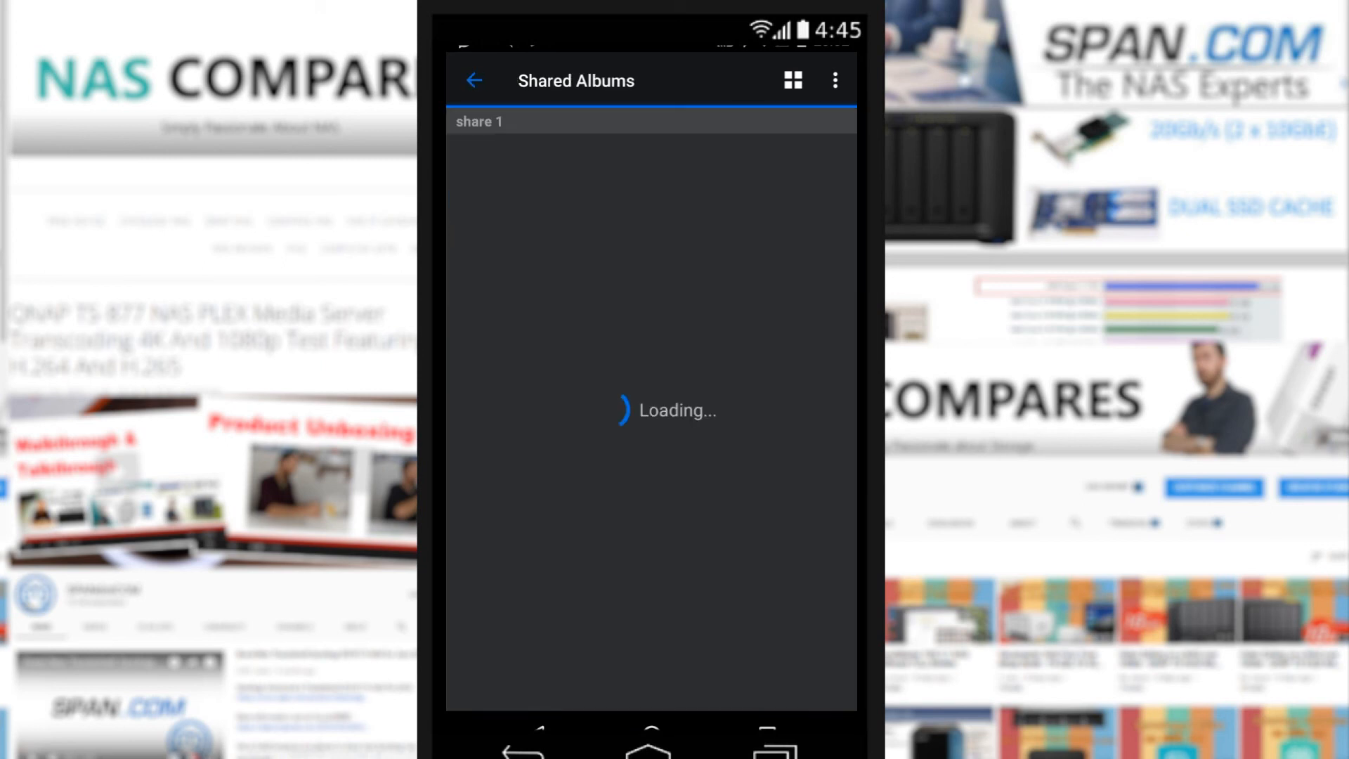